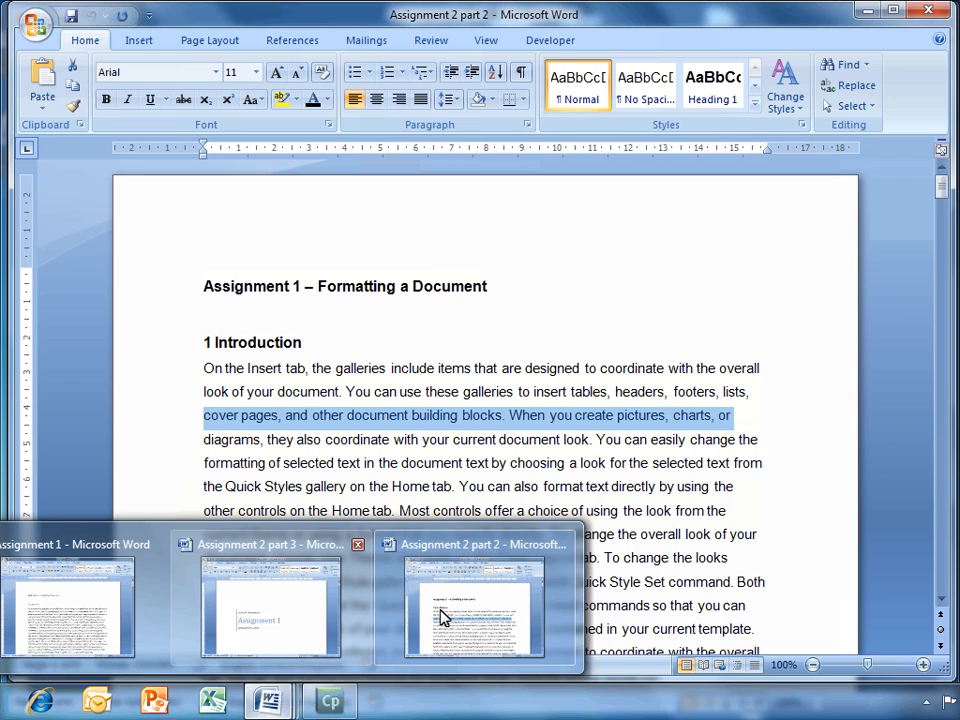
mouse_move(270, 610)
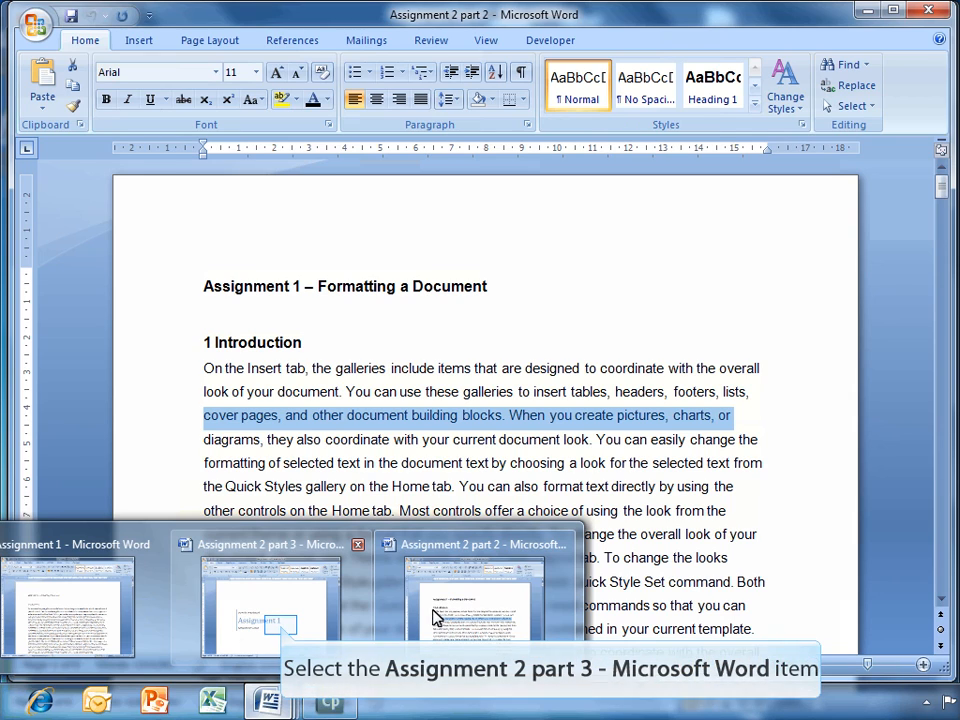
- Bring up the Assignment 2 part 3 document and scroll past its contents page to the Introduction
click(267, 600)
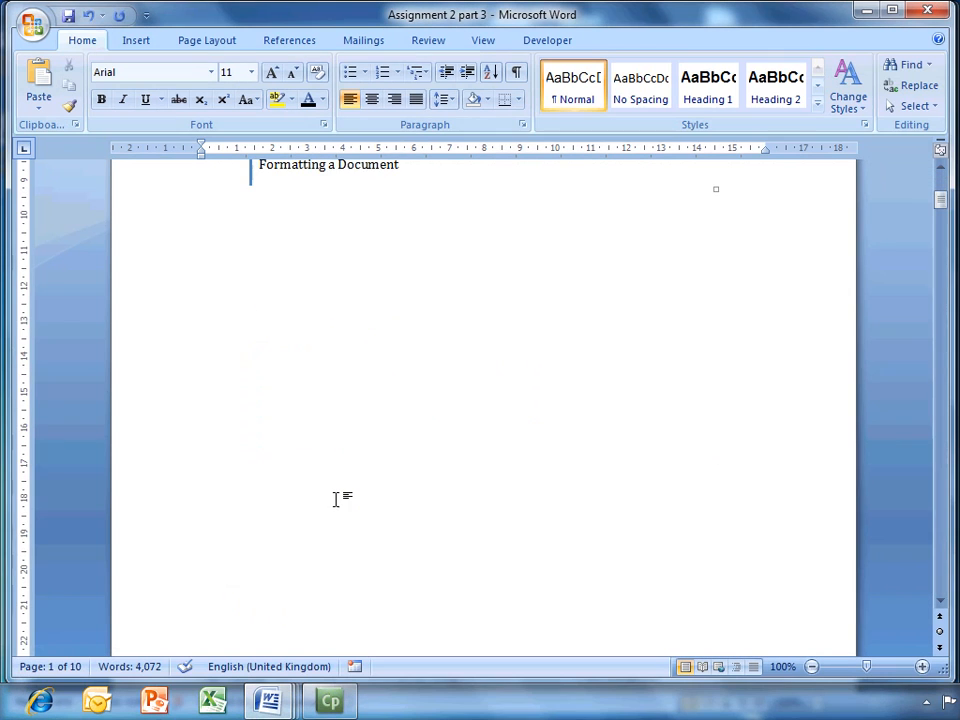
scroll(down, 3)
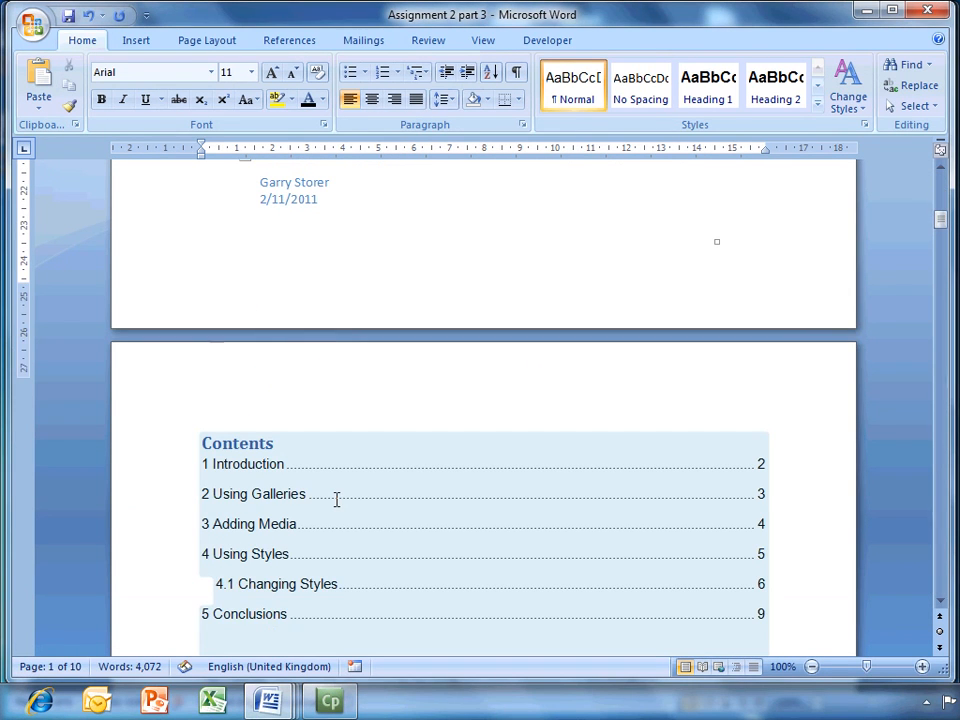
scroll(down, 3)
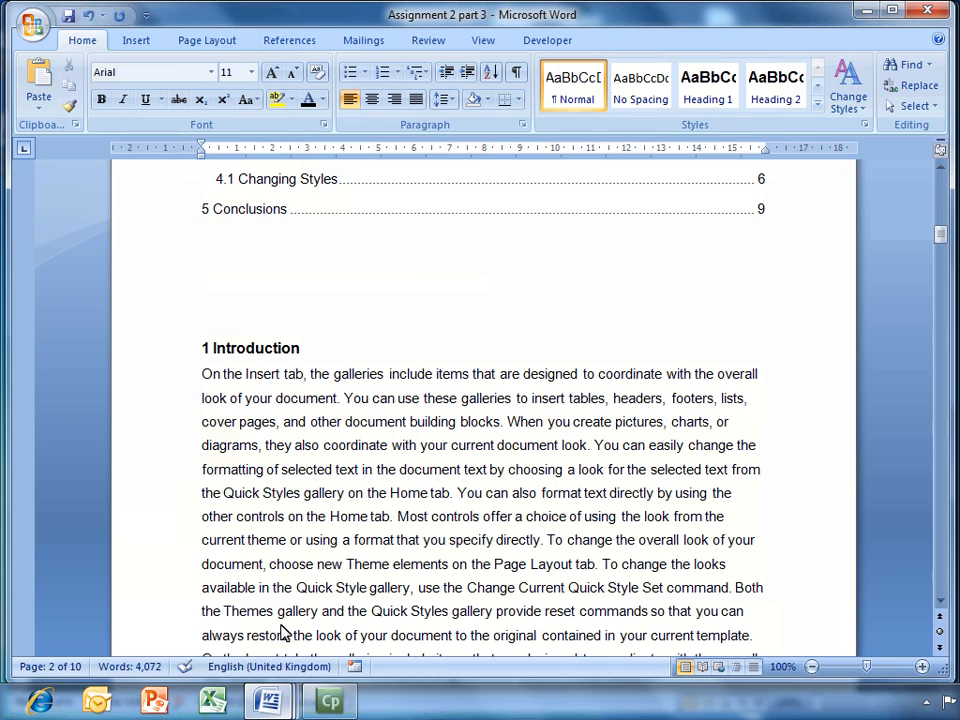
mouse_move(267, 700)
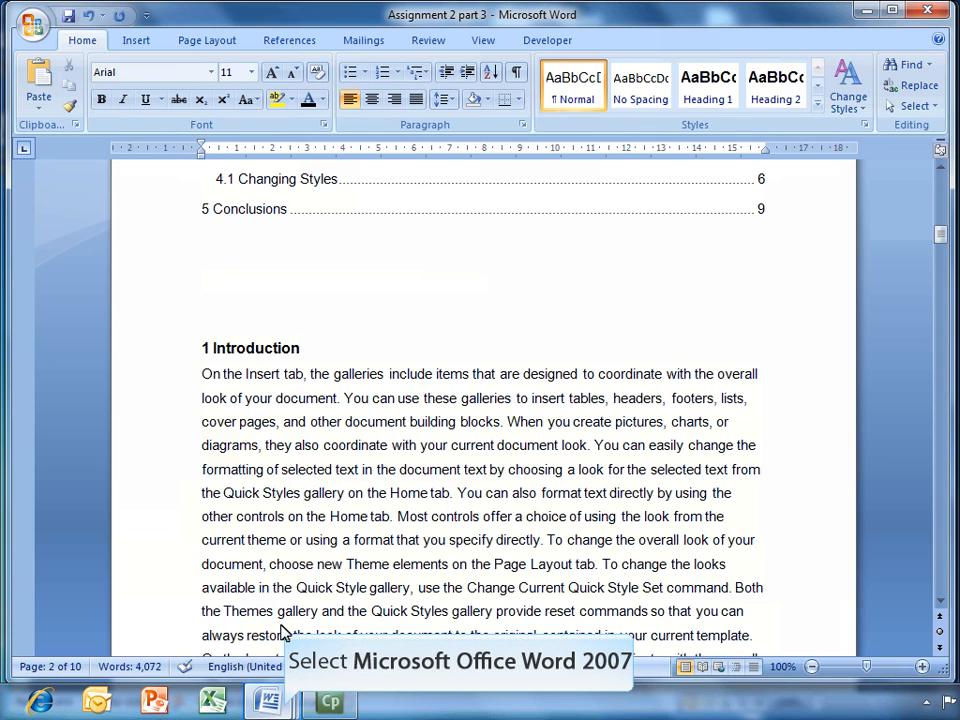
mouse_move(287, 683)
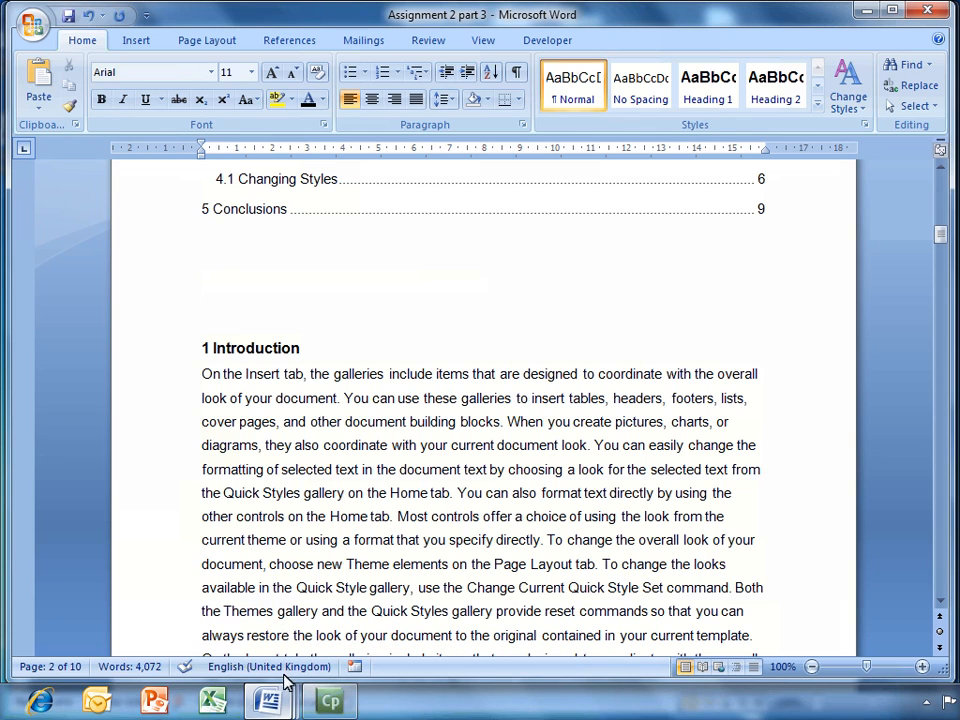
- Switch to the Assignment 1 document window from the taskbar
click(267, 700)
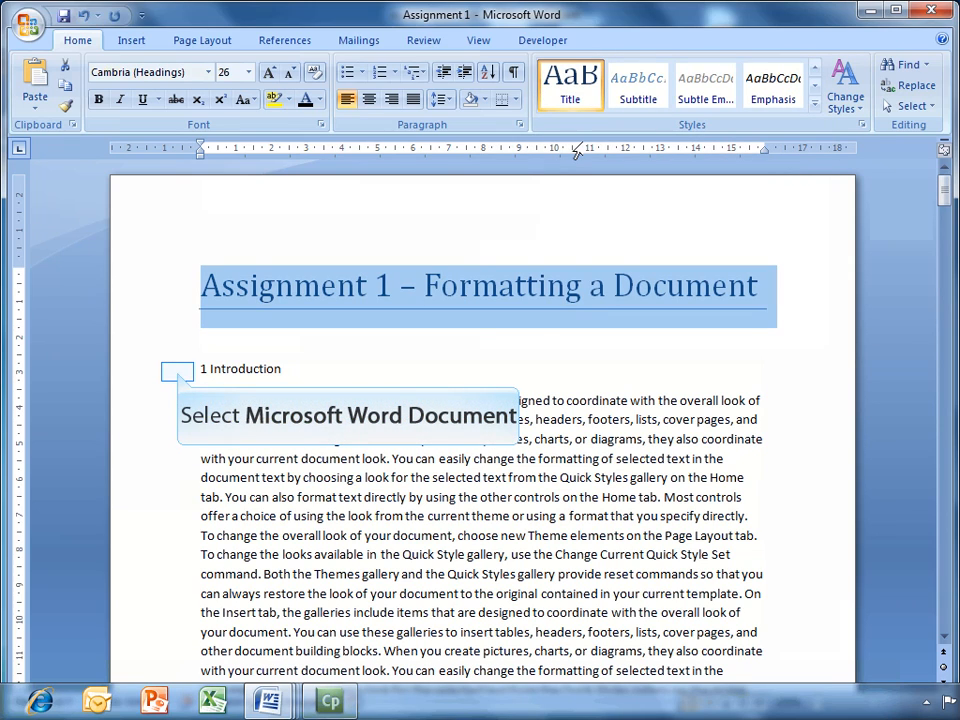
mouse_move(172, 378)
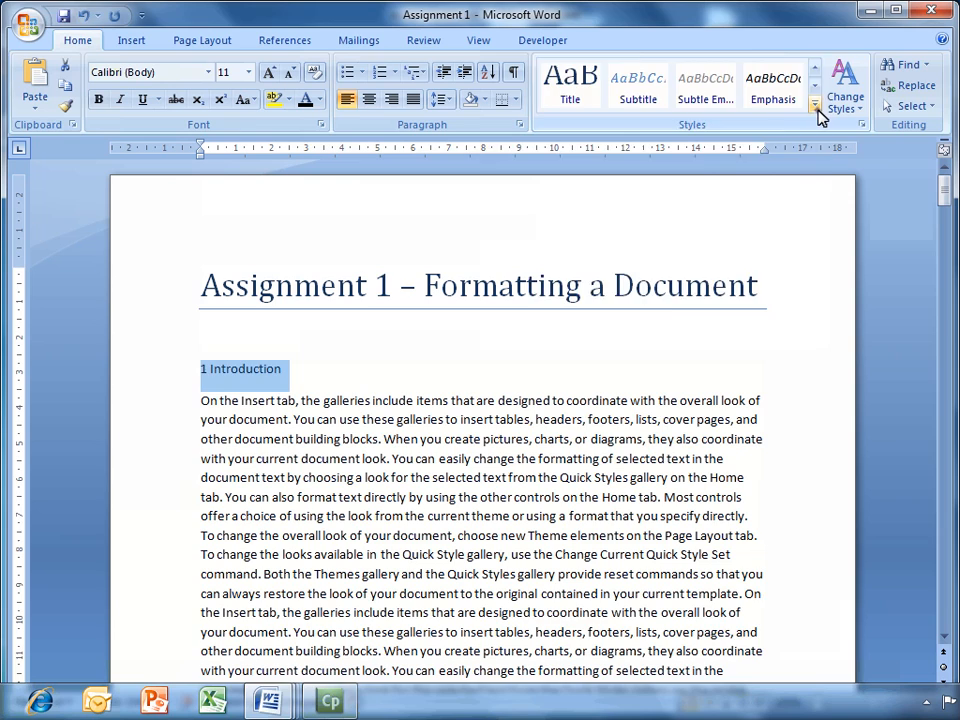
- Apply Heading 1 to '1 Introduction' and select the introduction's body text
click(814, 107)
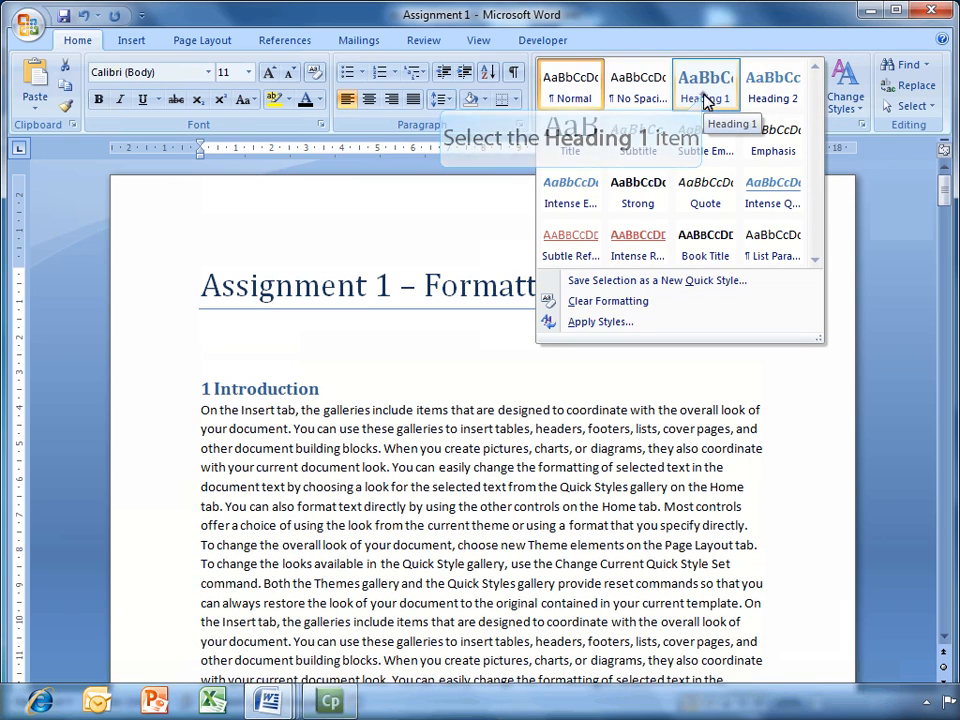
click(705, 88)
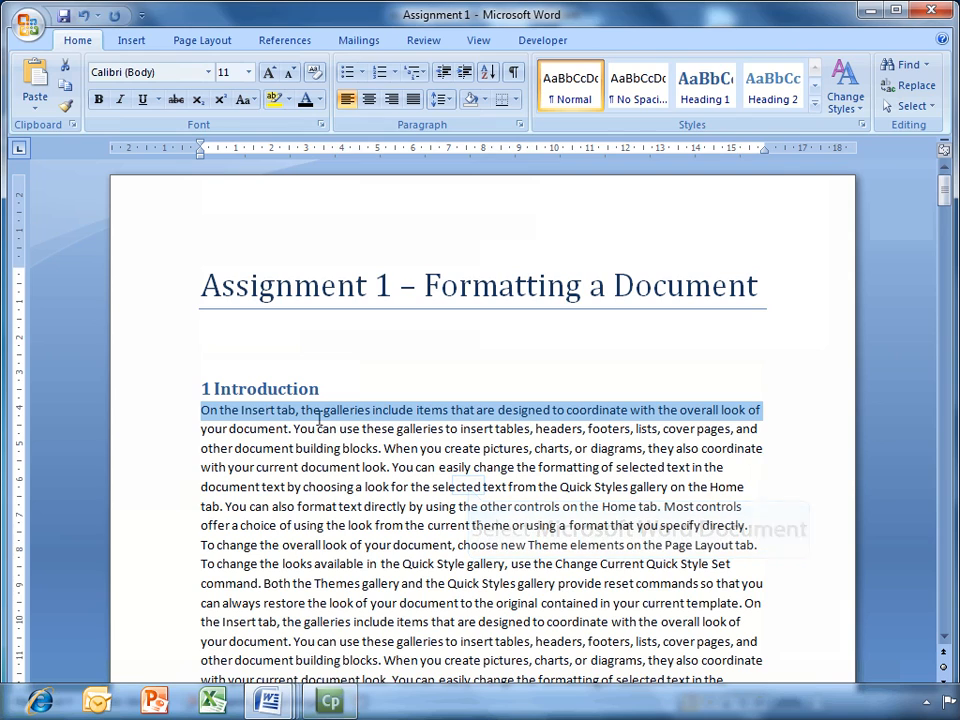
click(467, 487)
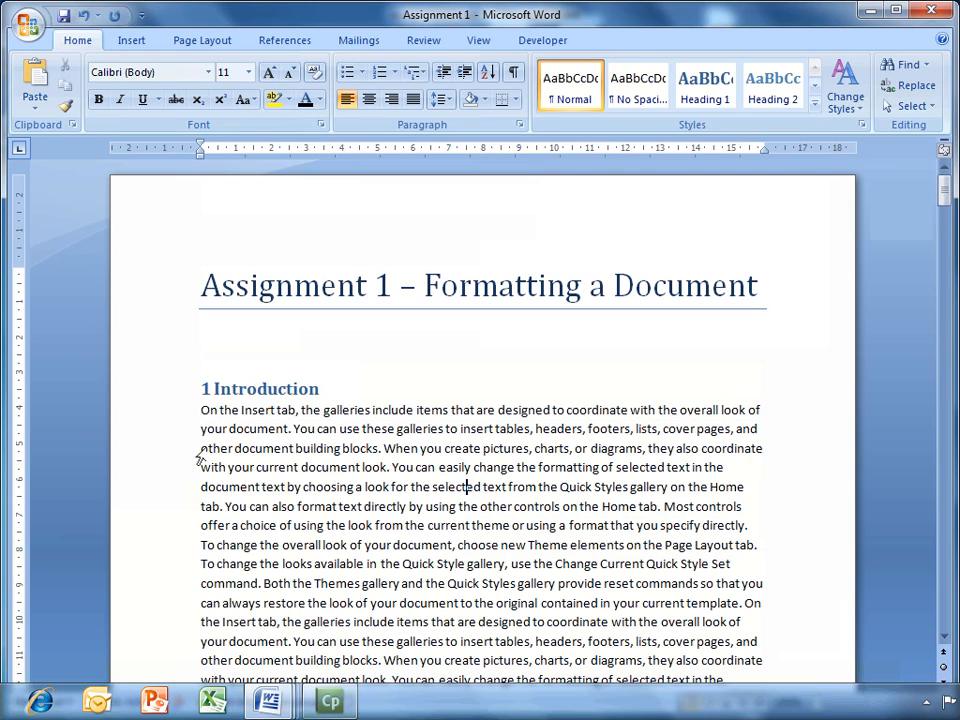
drag(200, 409, 757, 428)
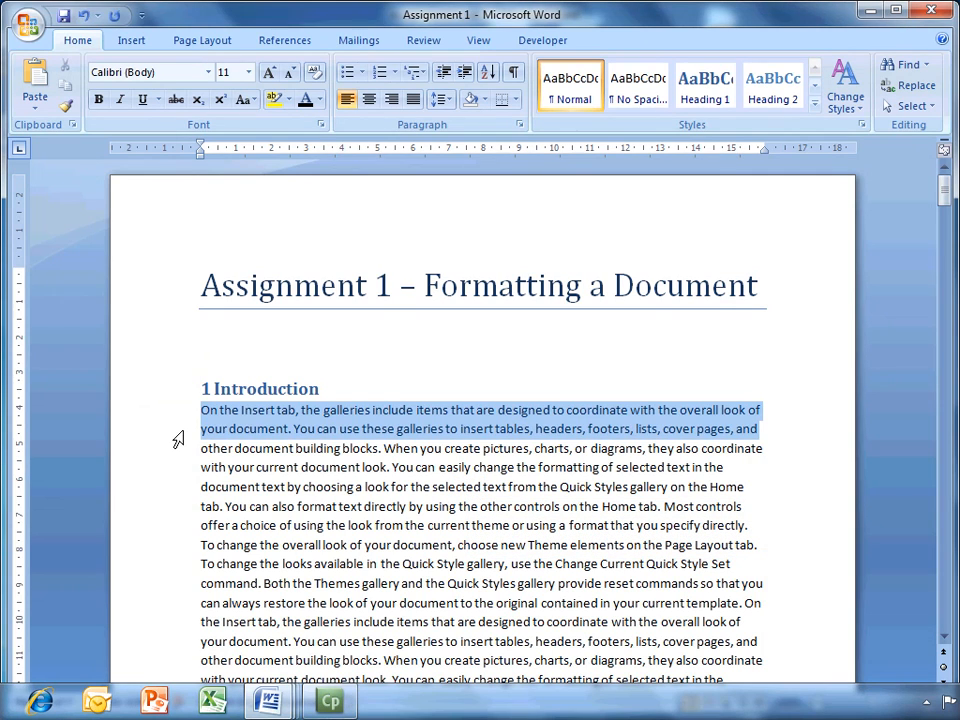
scroll(up, 3)
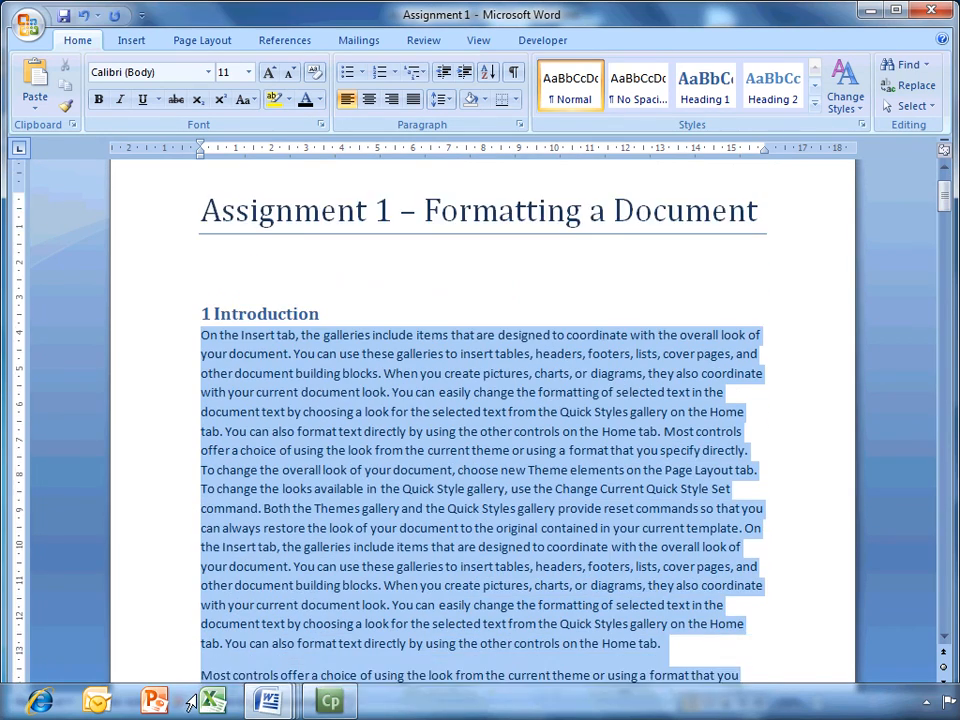
scroll(down, 3)
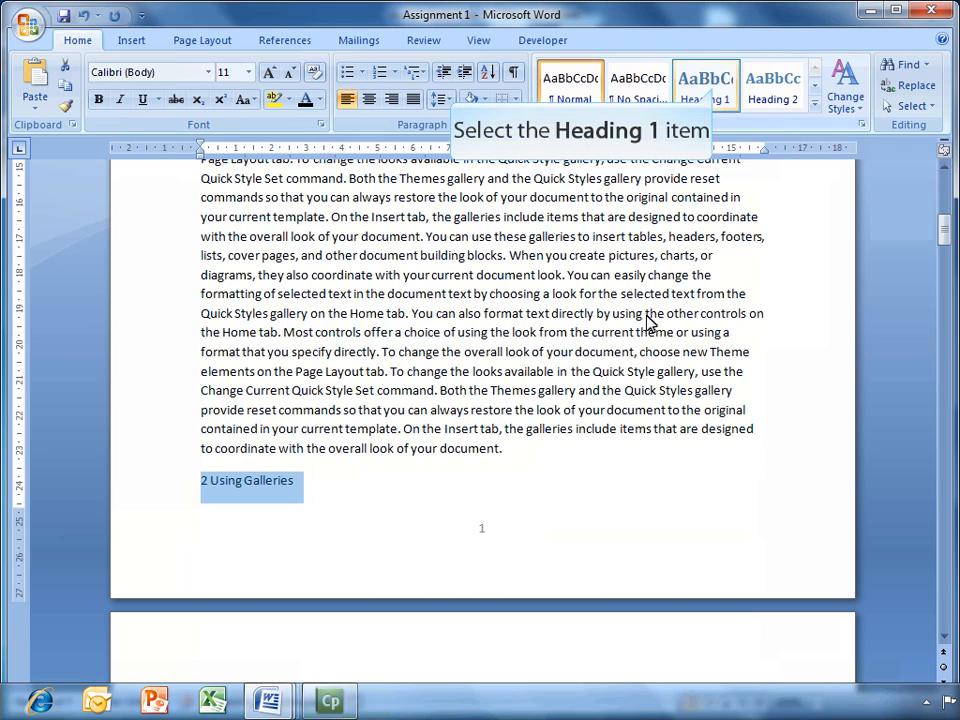
- Make '2 Using Galleries' and '3 Adding Media' Heading 1, with Normal body text between them
click(705, 85)
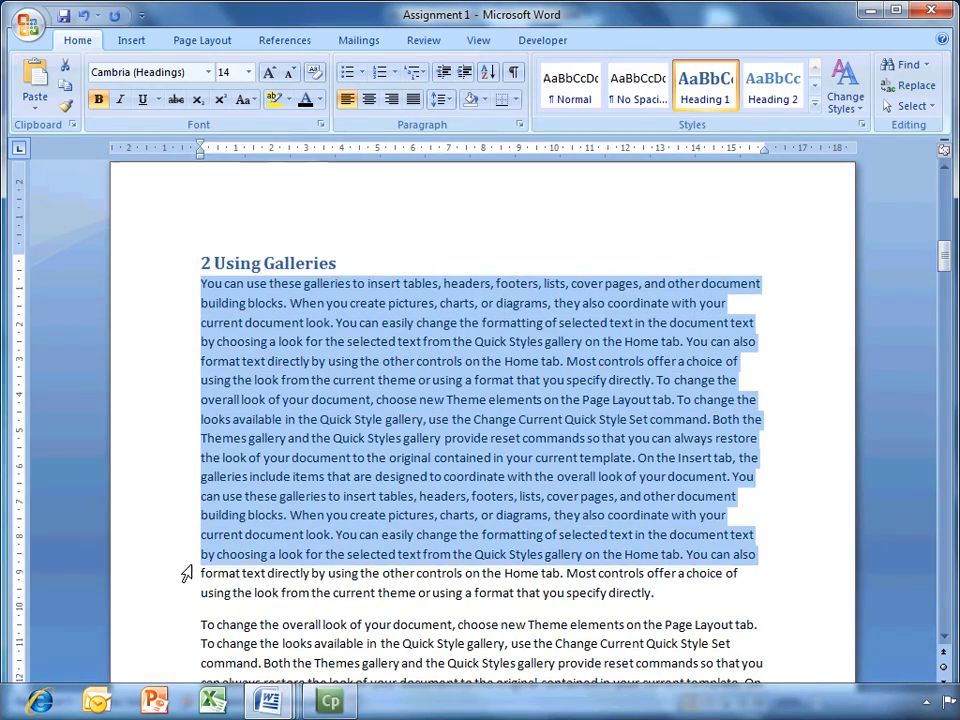
scroll(down, 3)
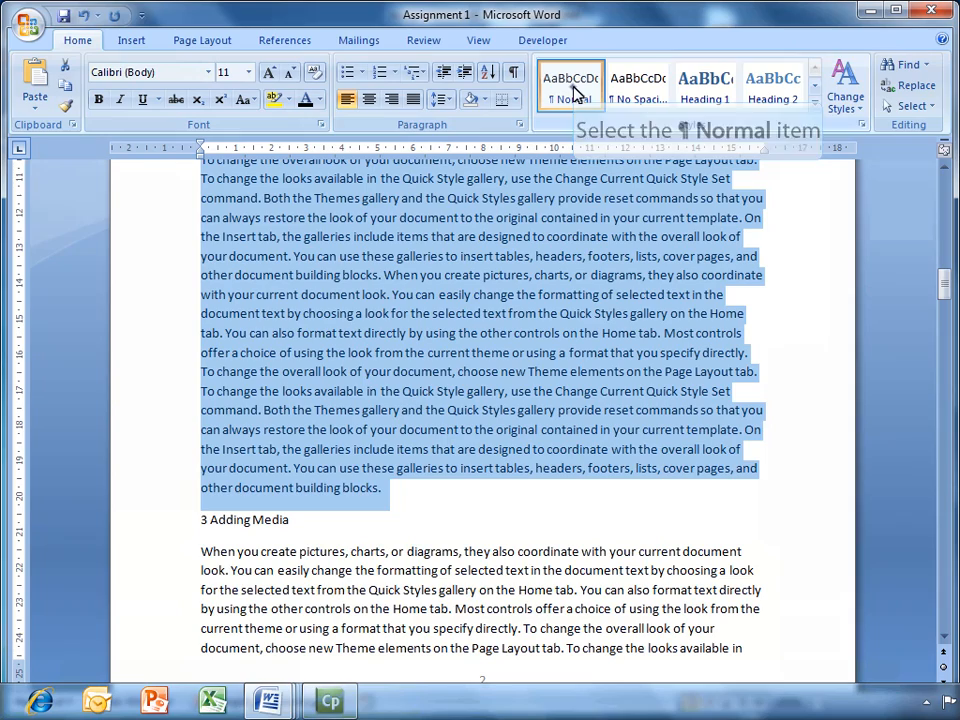
click(705, 85)
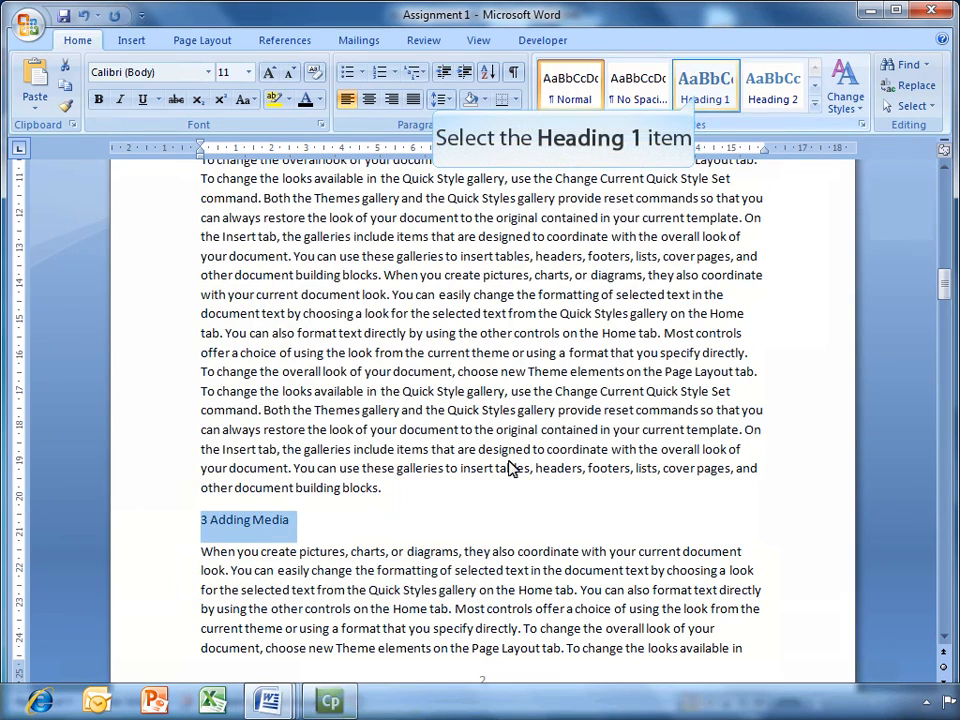
click(705, 85)
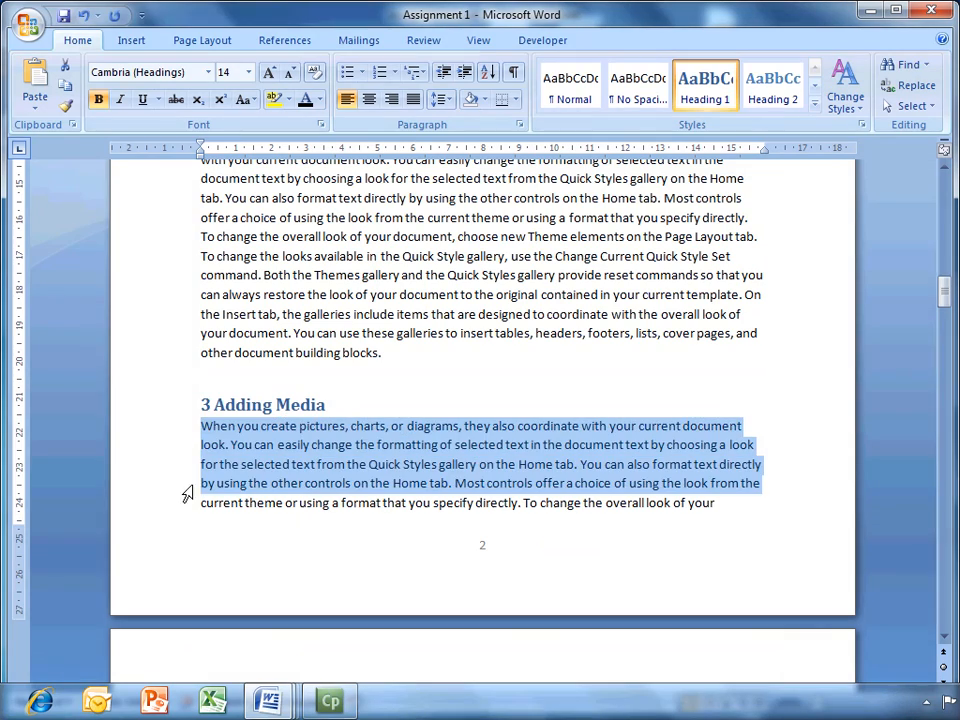
scroll(down, 3)
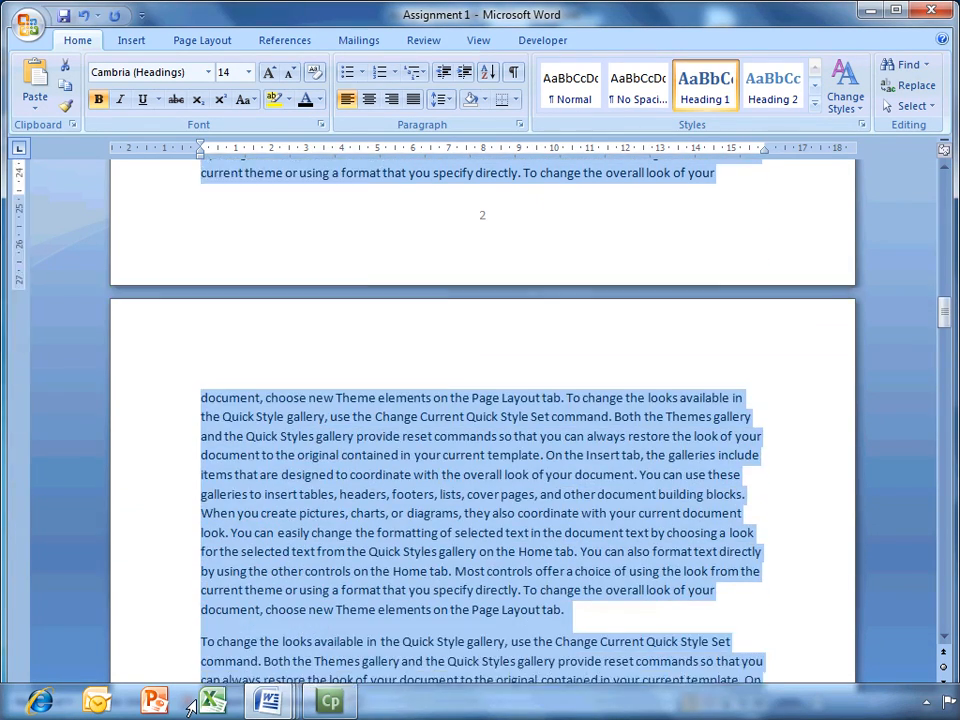
scroll(down, 3)
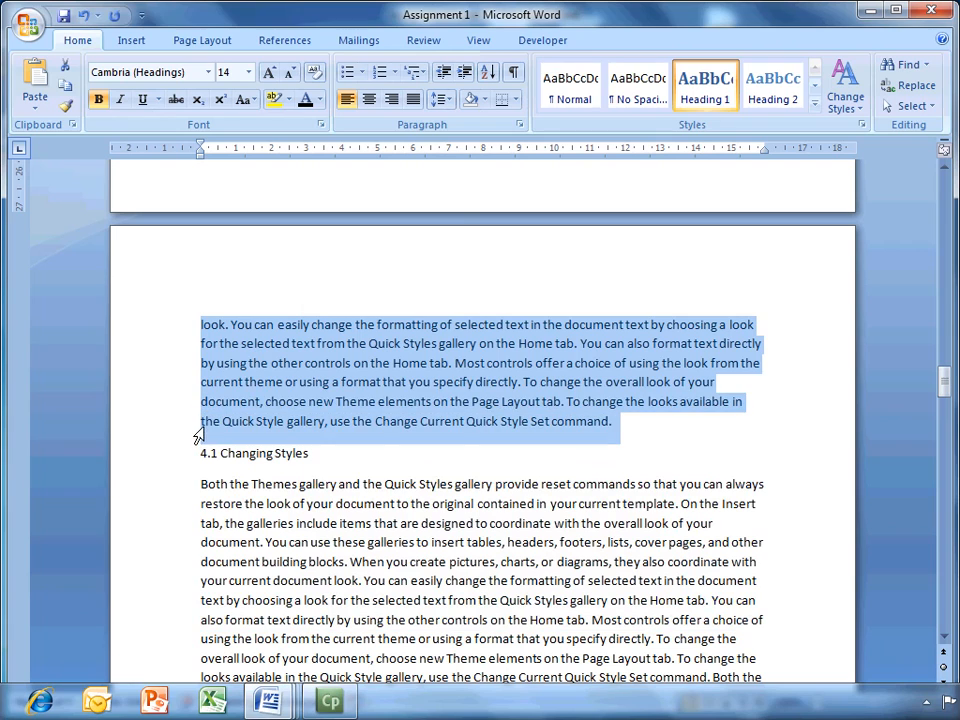
mouse_move(570, 88)
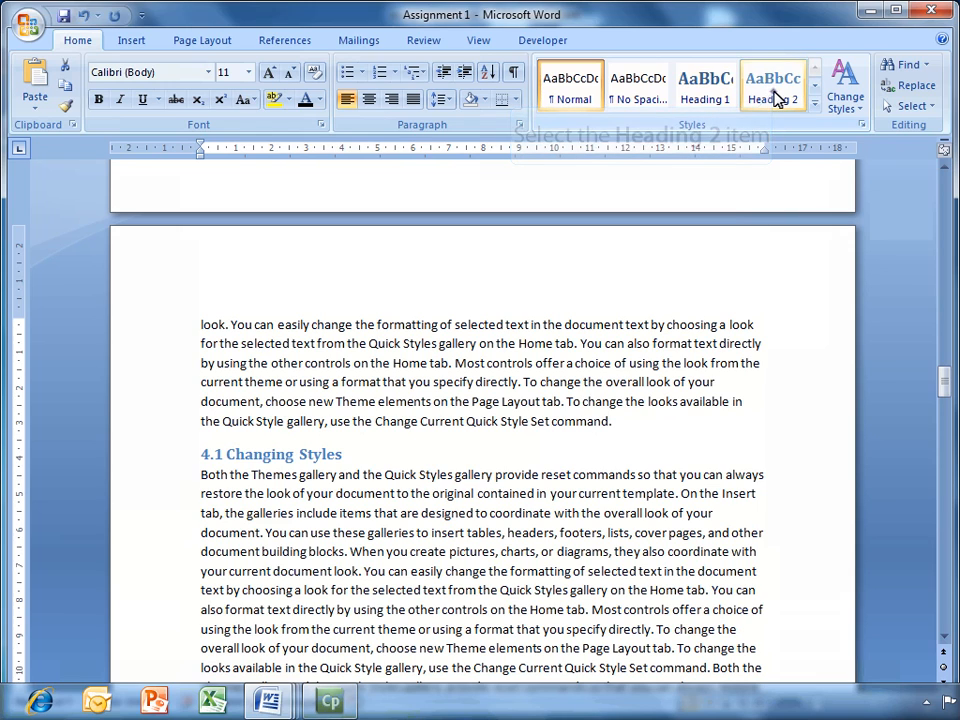
click(773, 85)
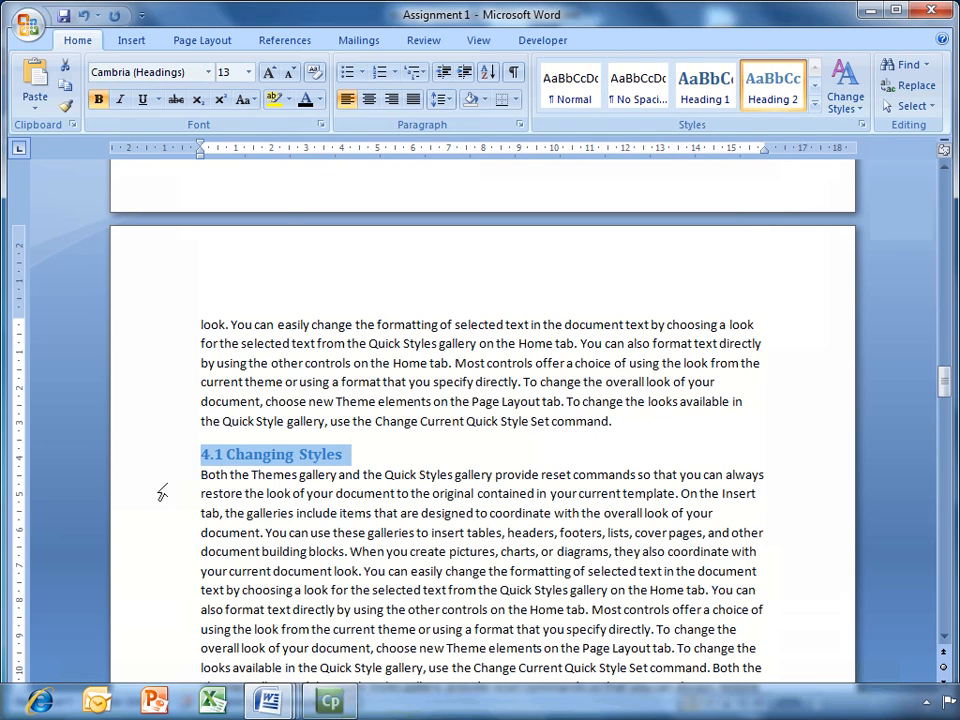
scroll(up, 3)
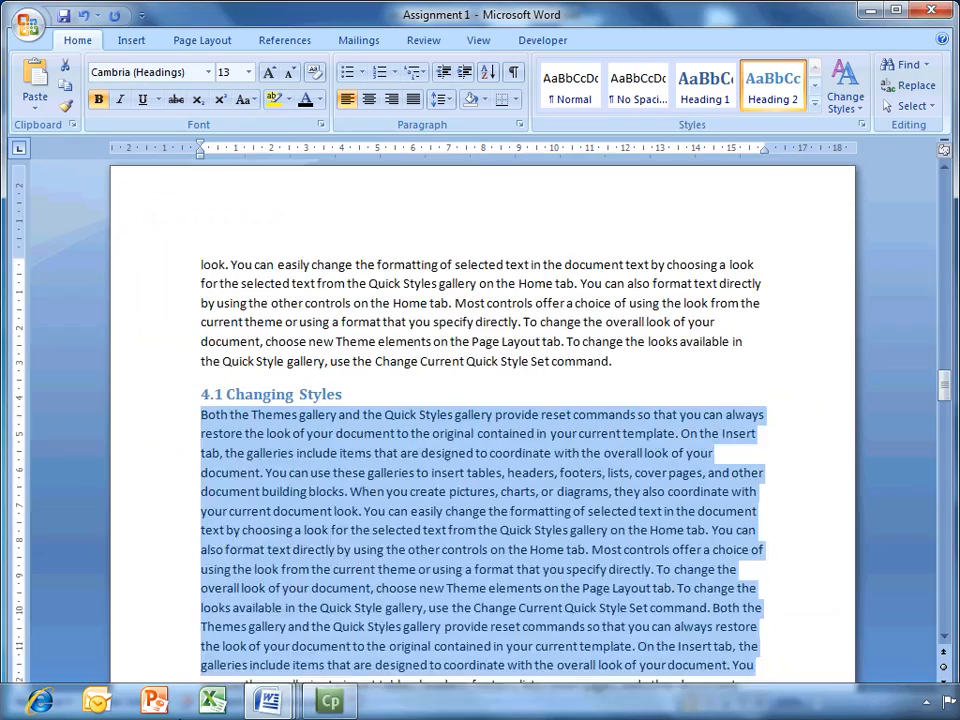
scroll(down, 3)
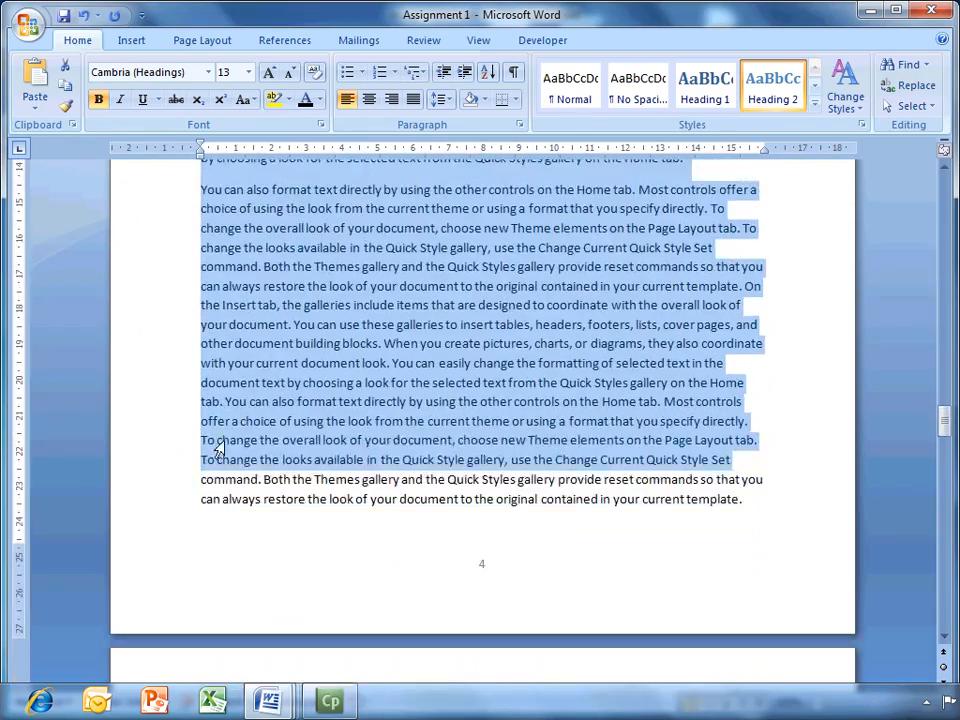
scroll(down, 3)
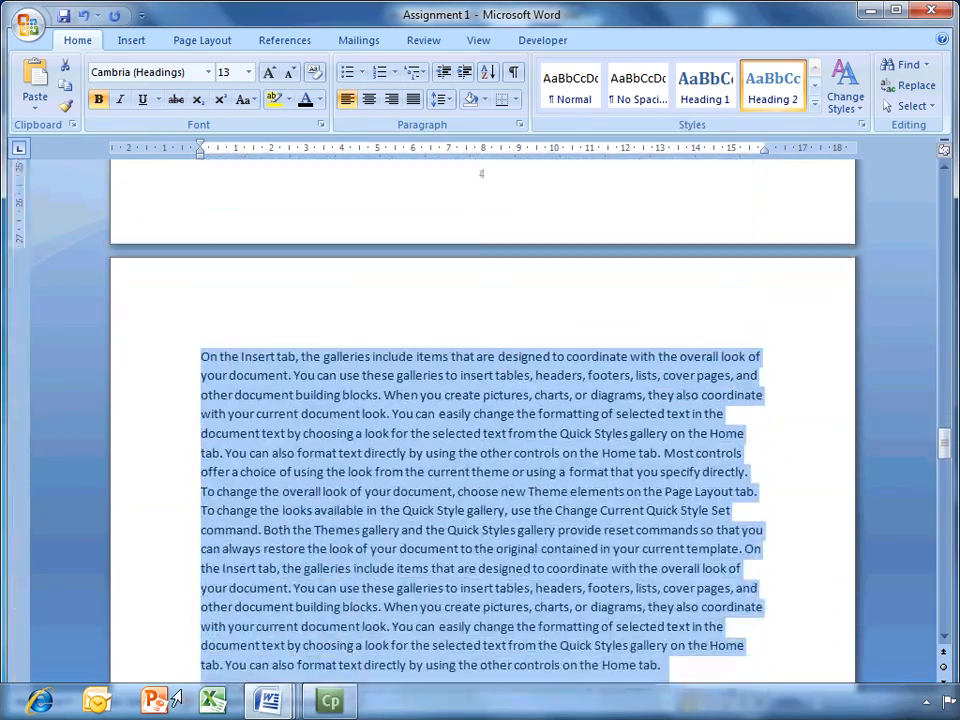
scroll(down, 3)
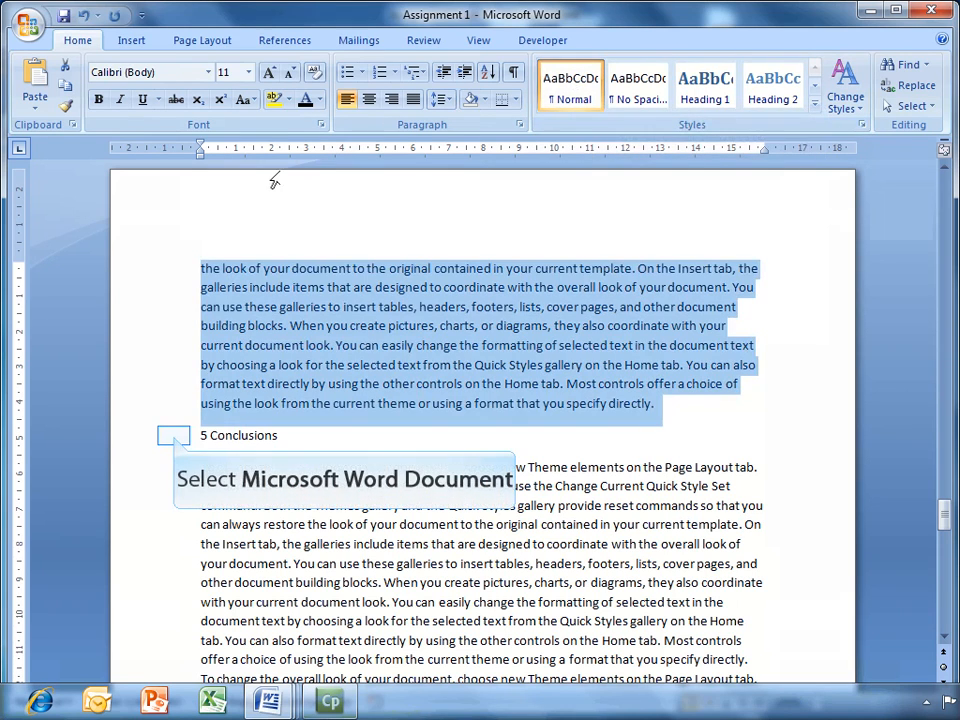
click(705, 85)
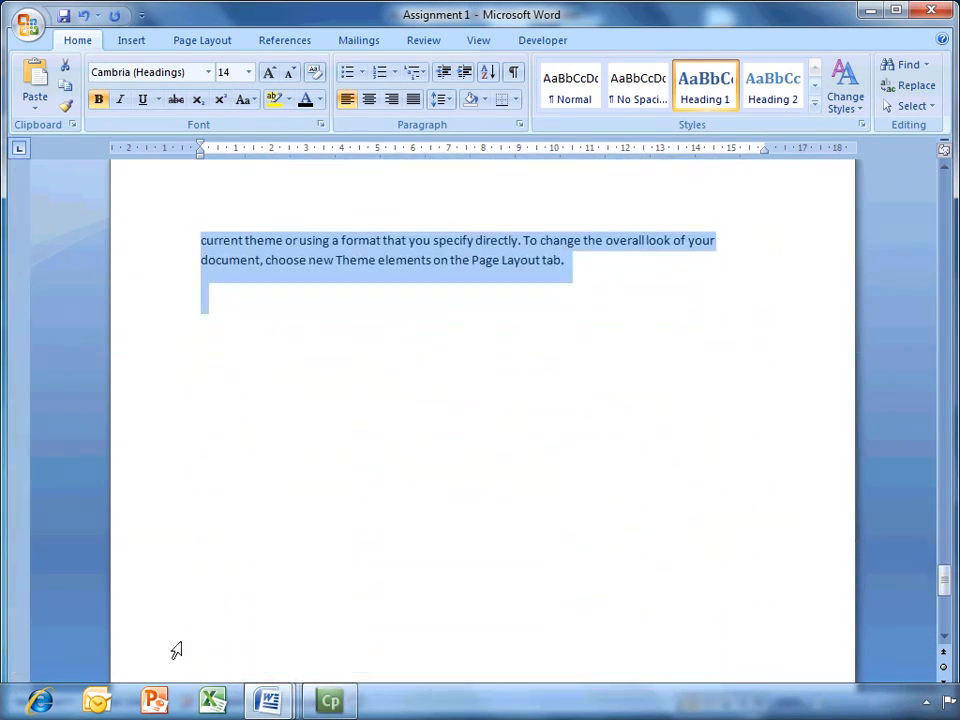
click(570, 88)
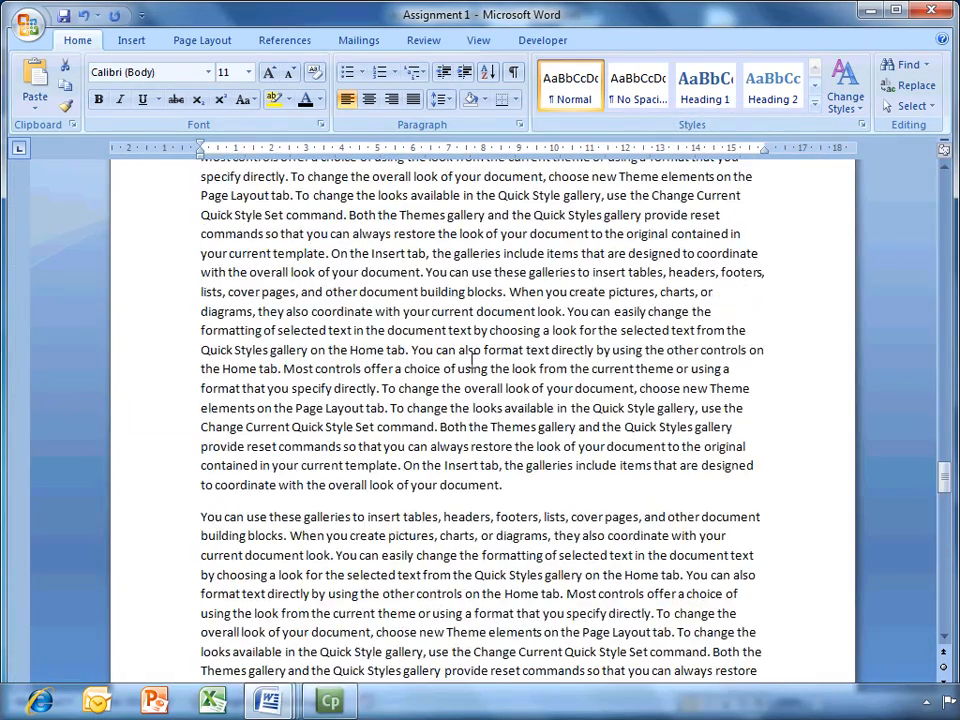
scroll(down, 3)
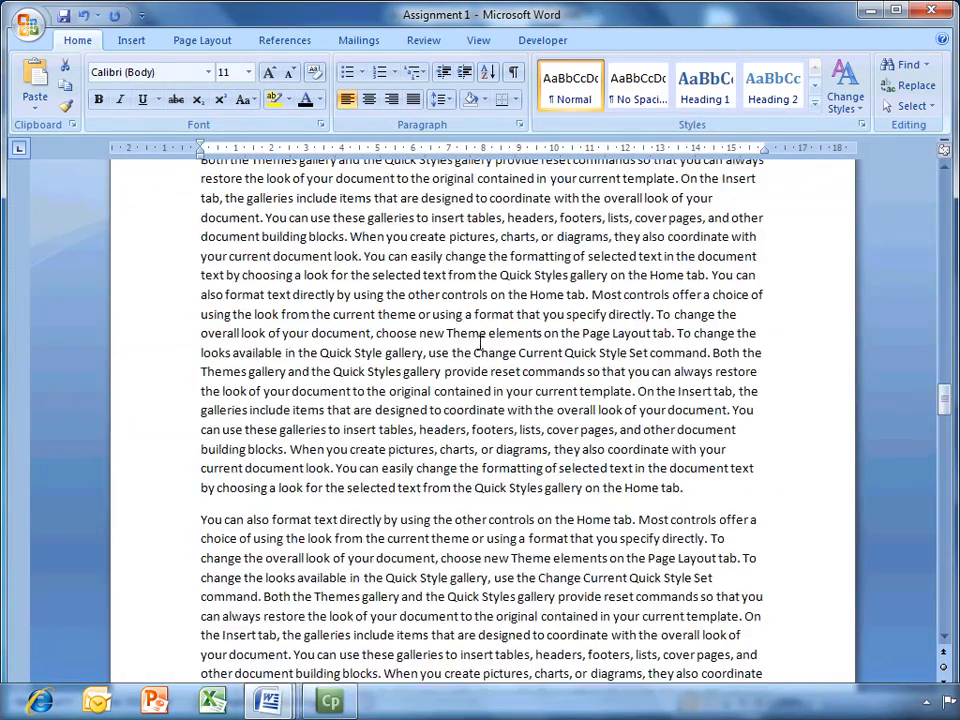
scroll(down, 3)
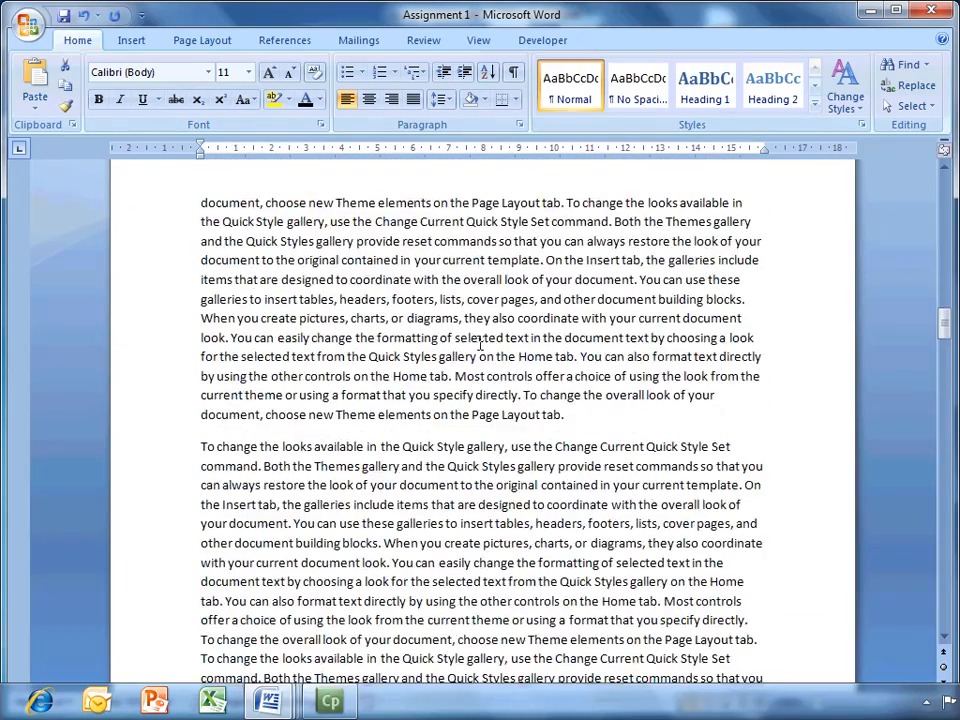
scroll(down, 3)
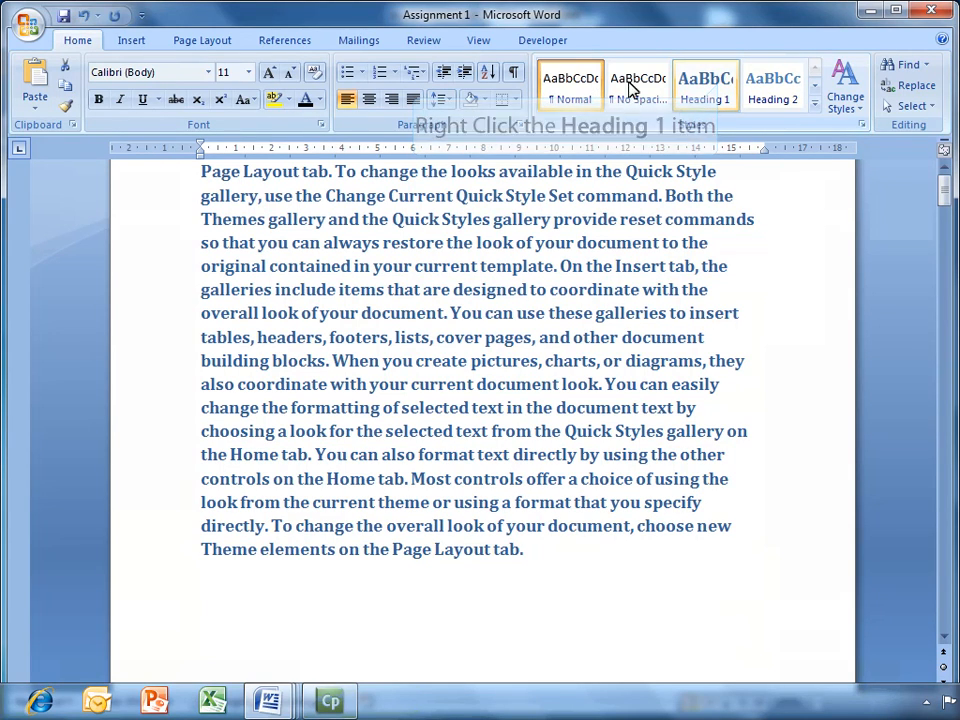
- In Modify Style for Heading 1, set the font to Arial and the colour to black
right_click(705, 88)
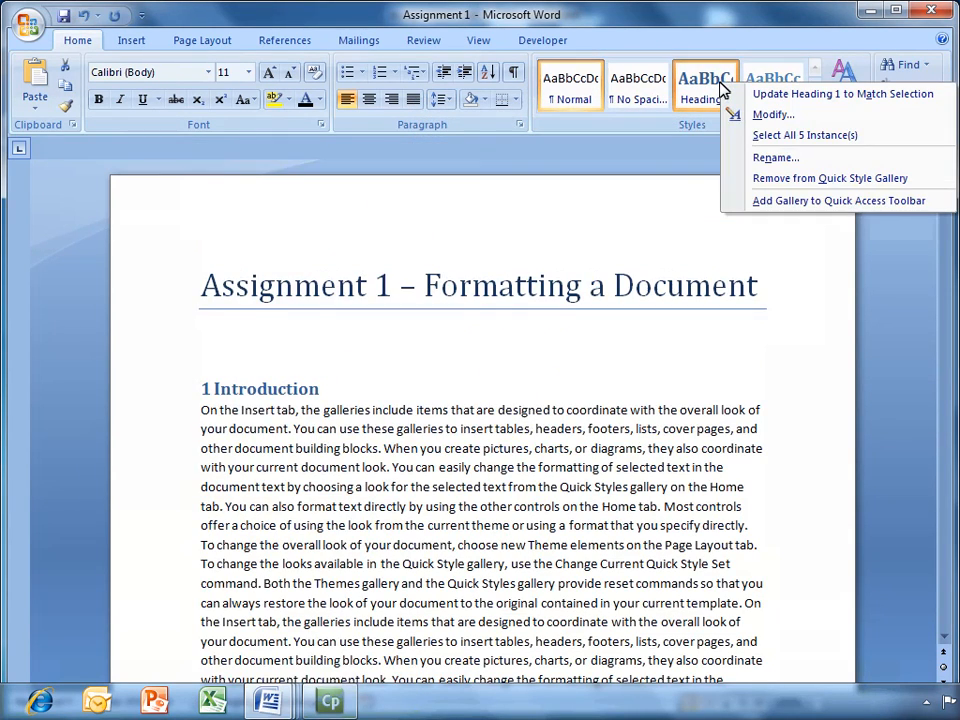
click(773, 114)
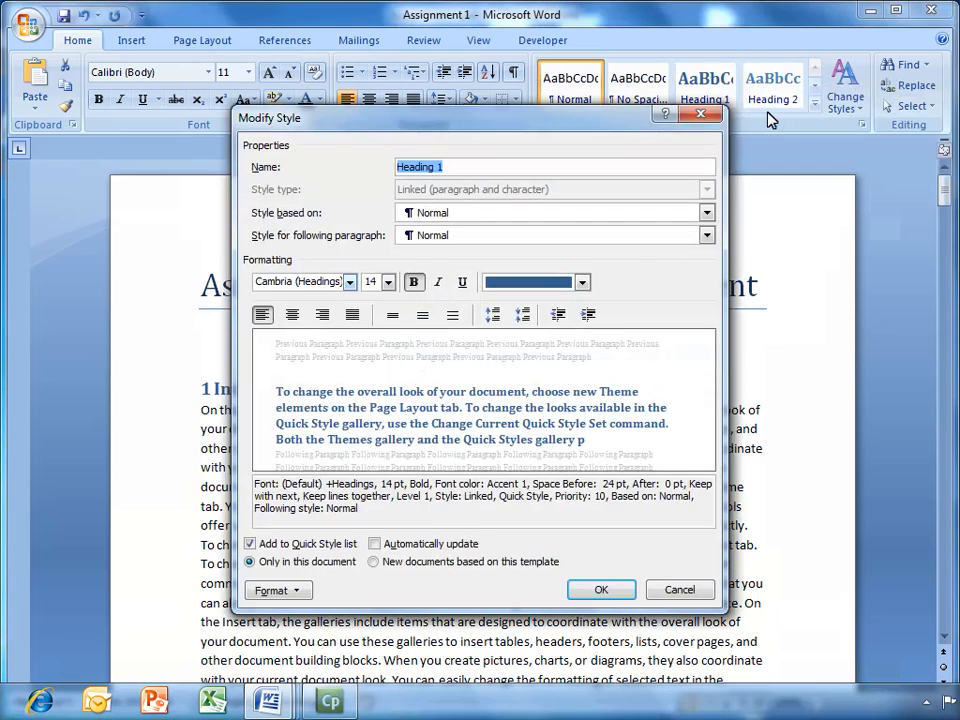
mouse_move(300, 281)
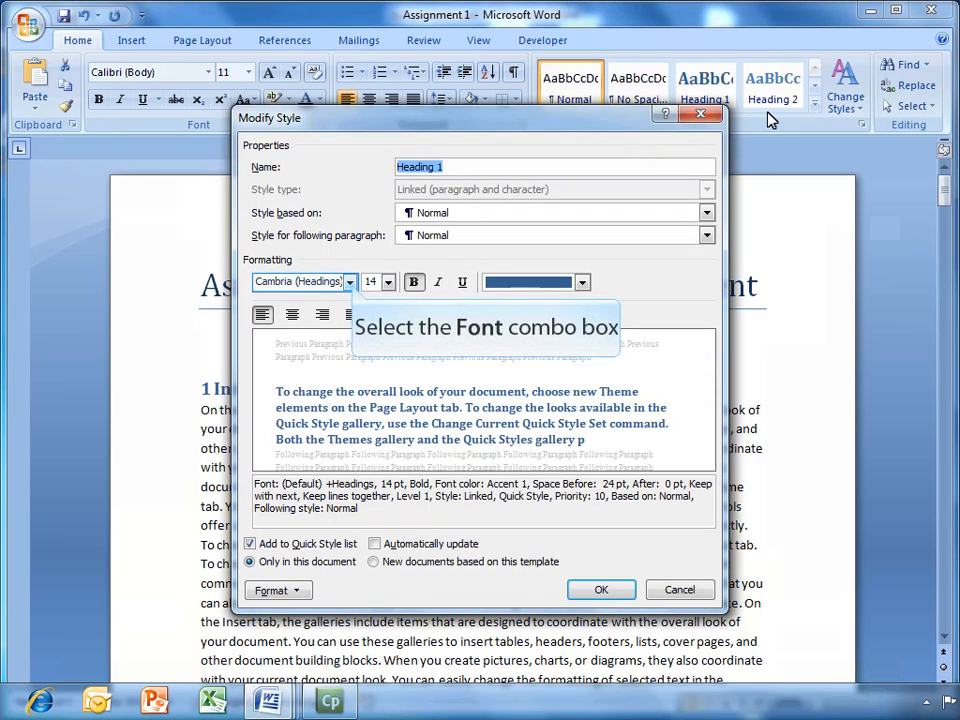
mouse_move(475, 157)
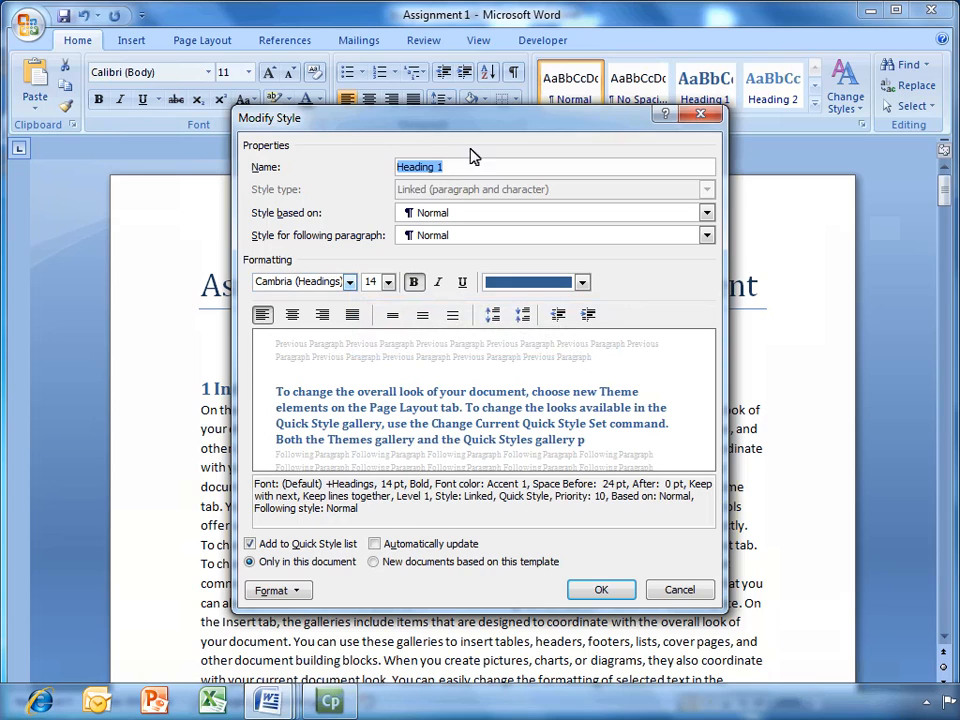
click(349, 281)
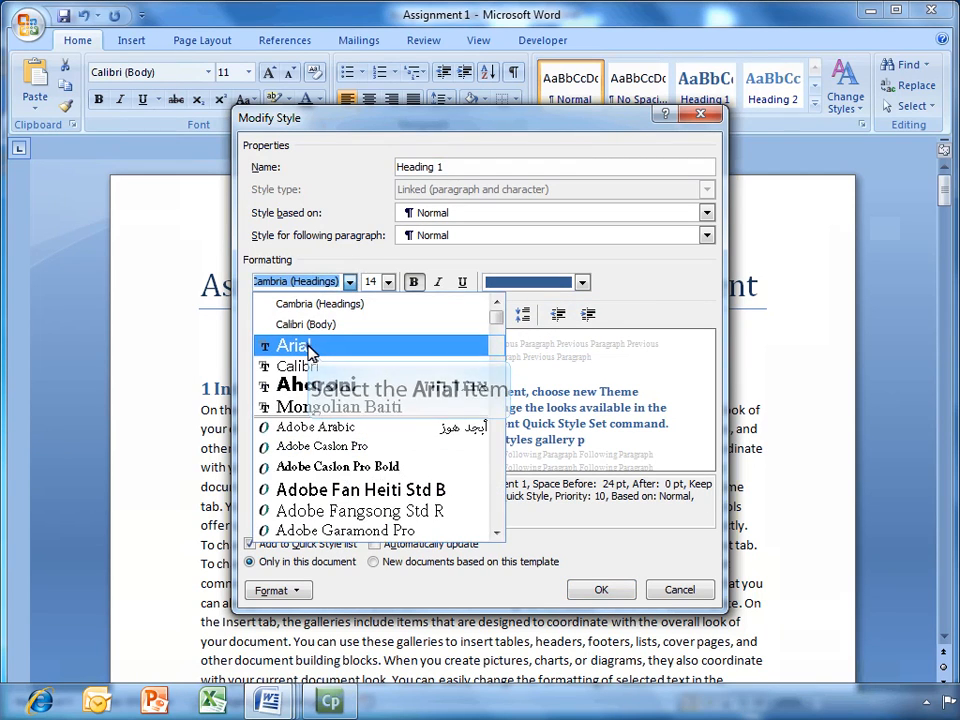
click(293, 345)
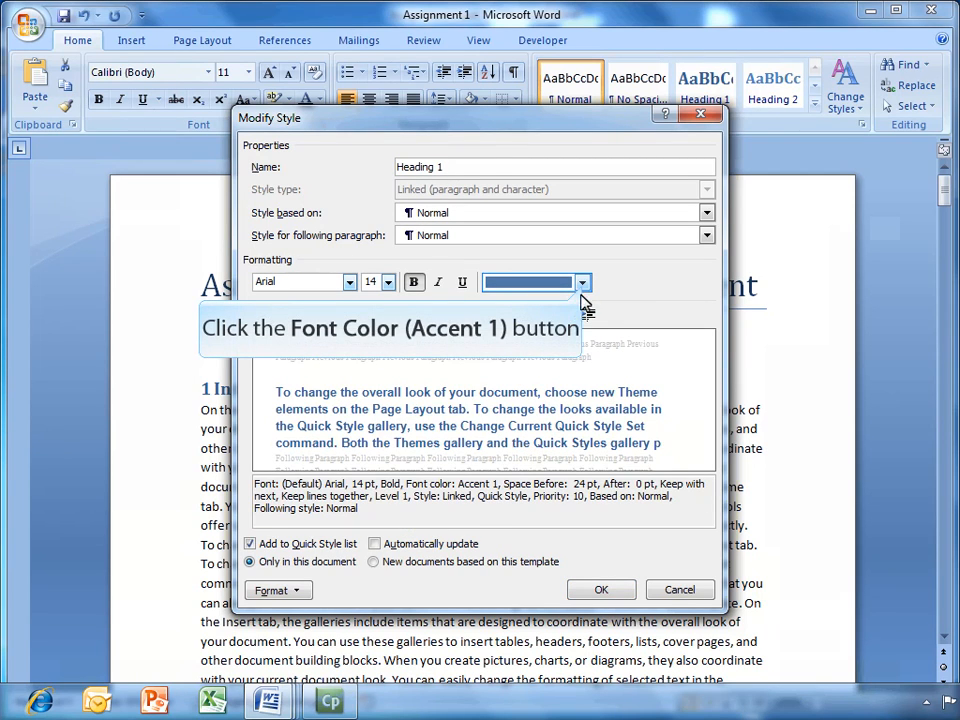
click(582, 282)
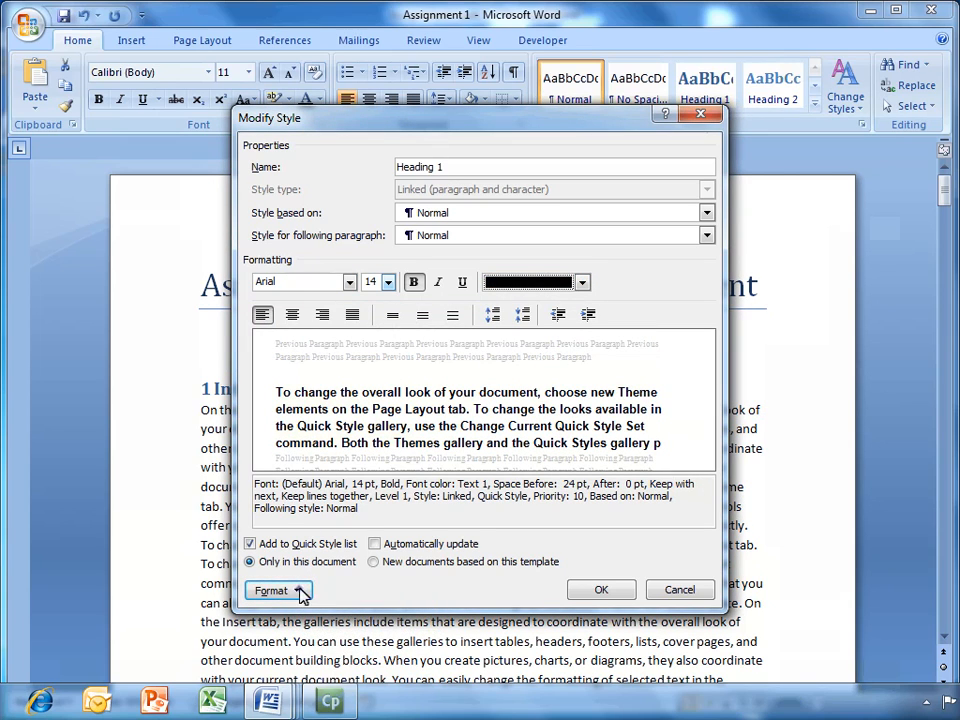
- Give Heading 1 1.5 line spacing and 10 pt space before, then apply the modified style
click(270, 590)
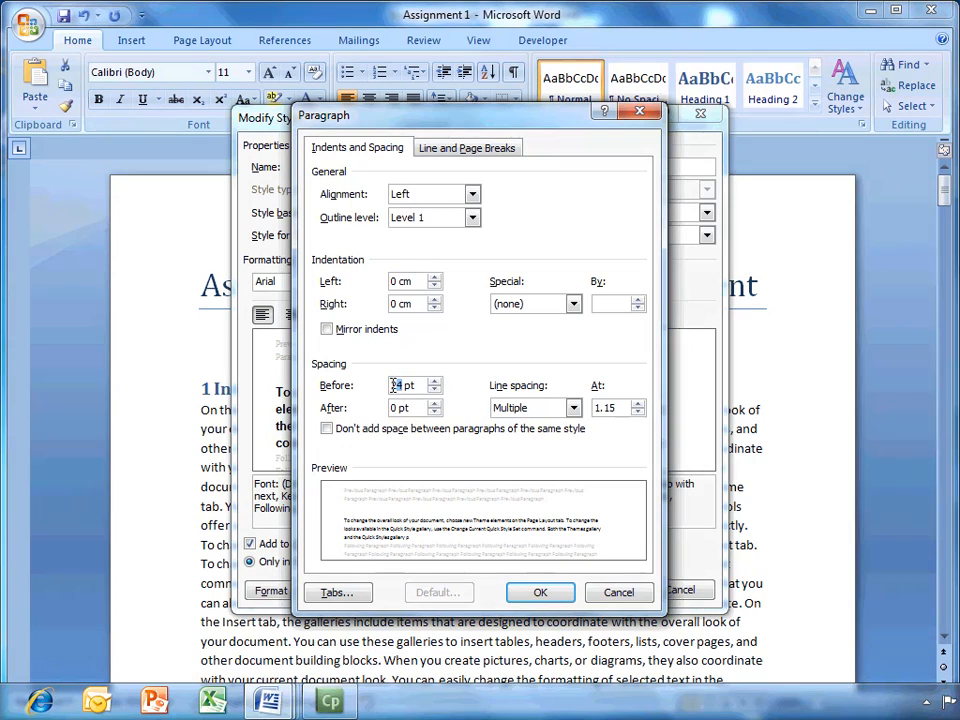
mouse_move(535, 407)
text(10)
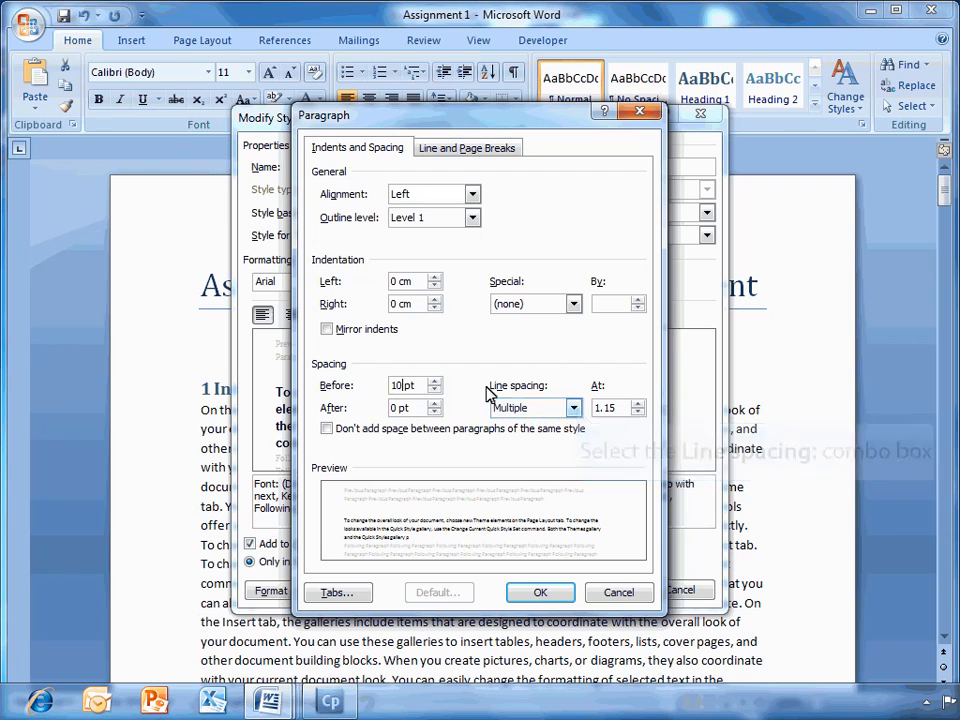
click(573, 407)
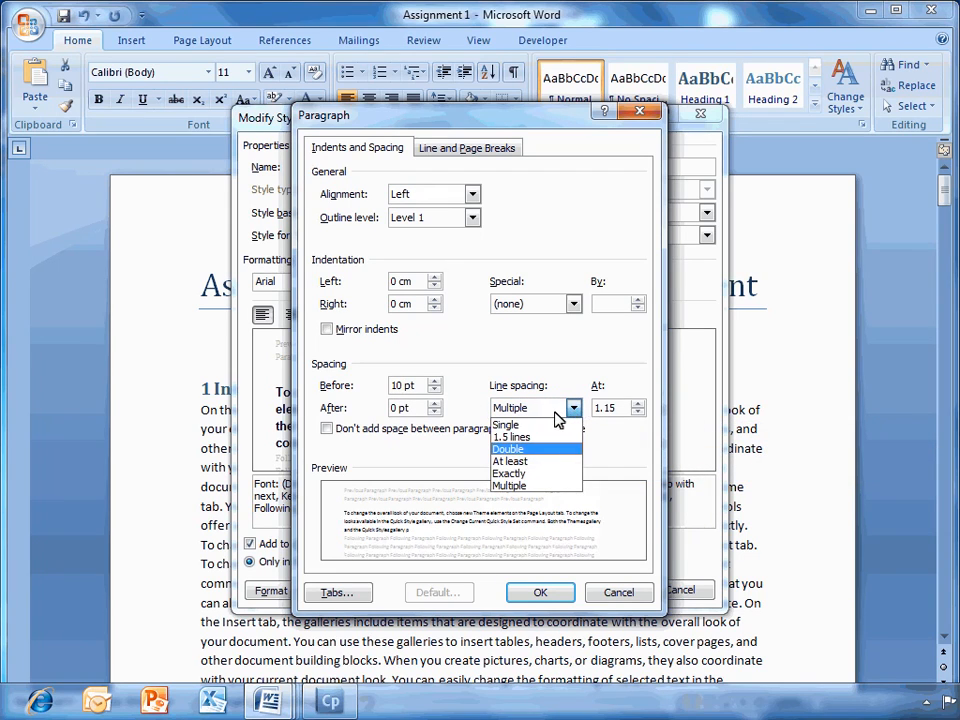
mouse_move(513, 437)
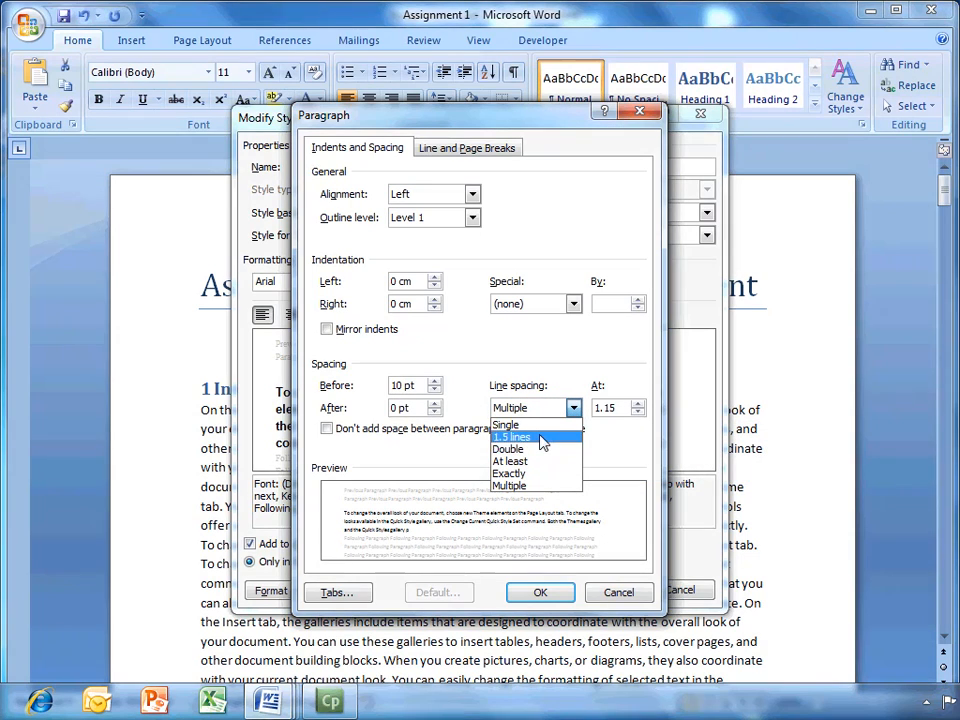
click(512, 437)
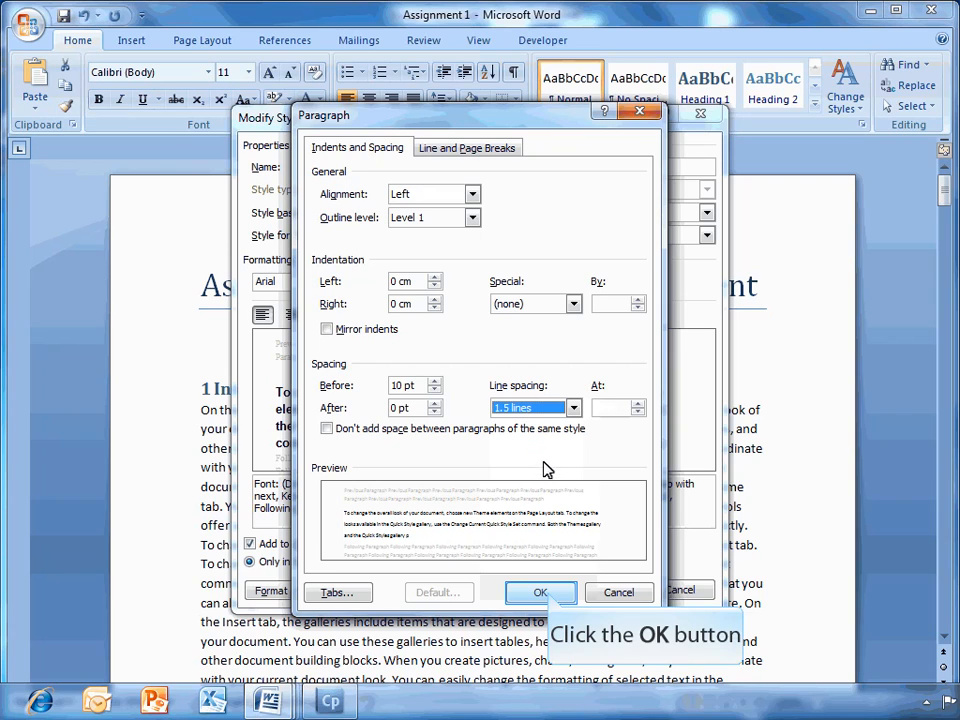
click(540, 592)
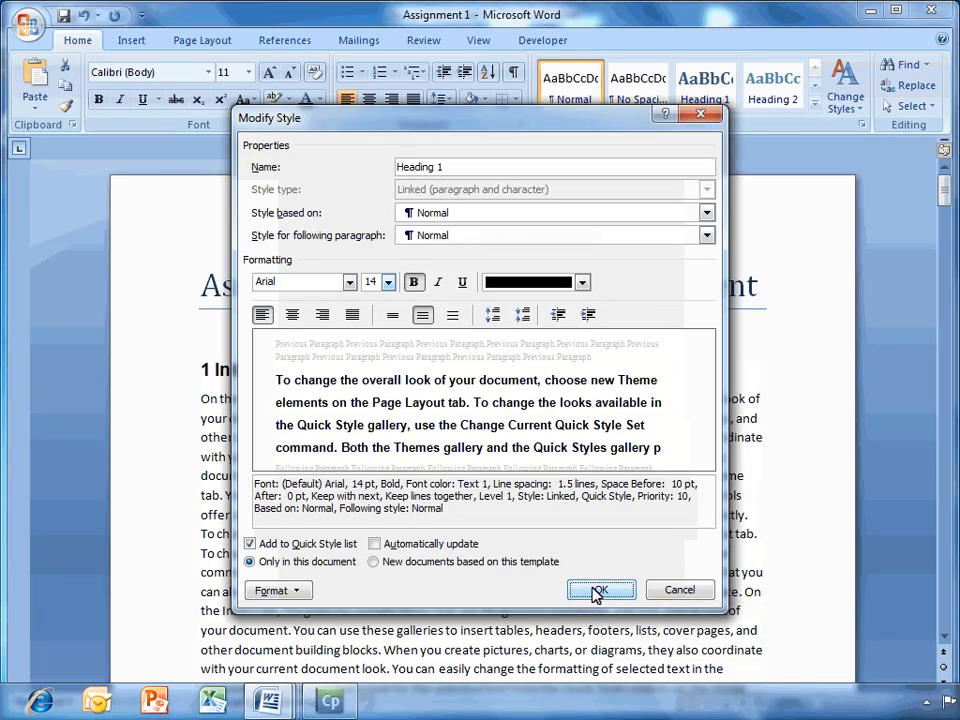
click(600, 589)
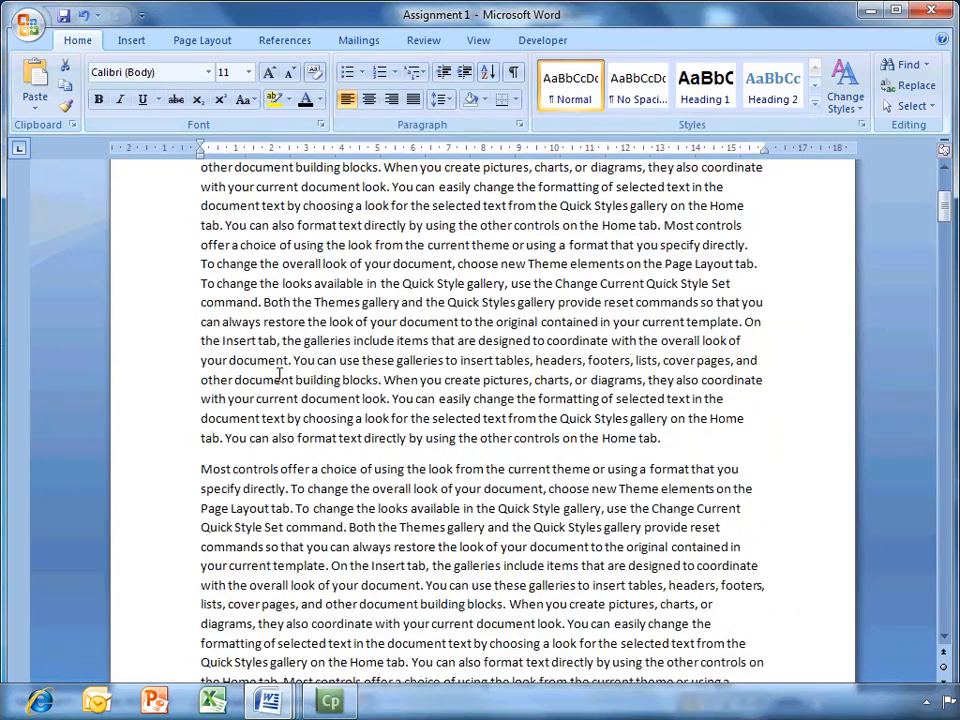
scroll(down, 3)
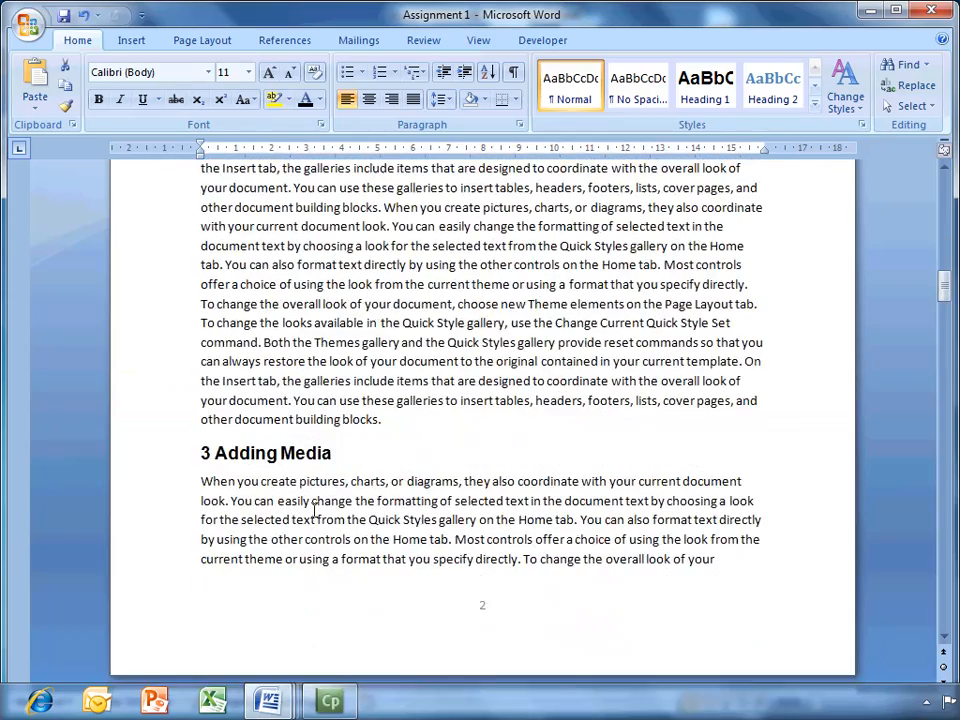
scroll(down, 3)
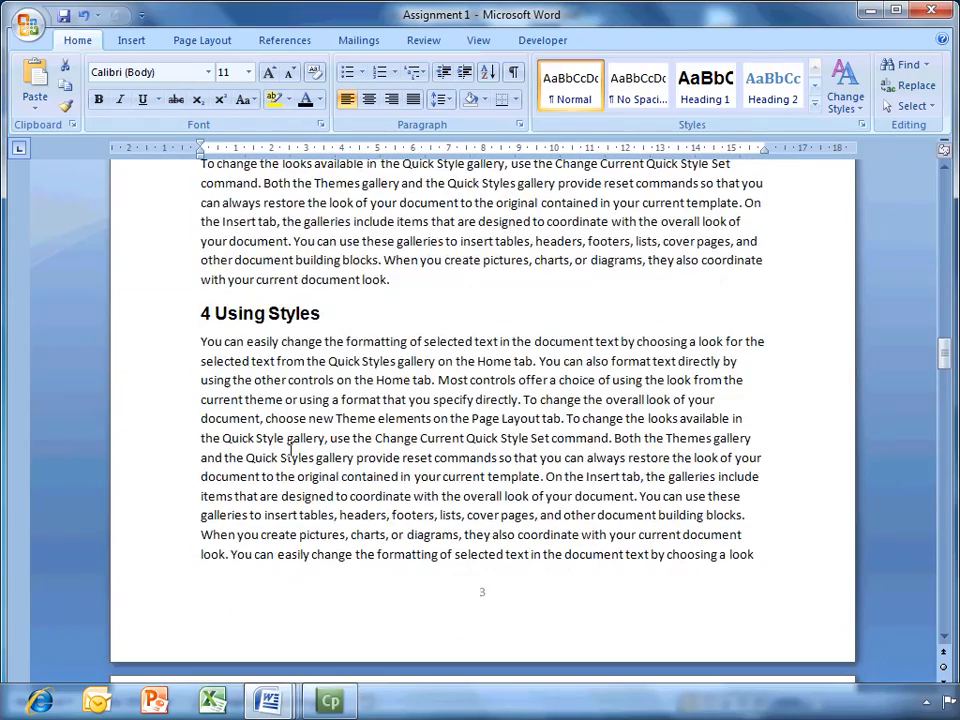
scroll(down, 3)
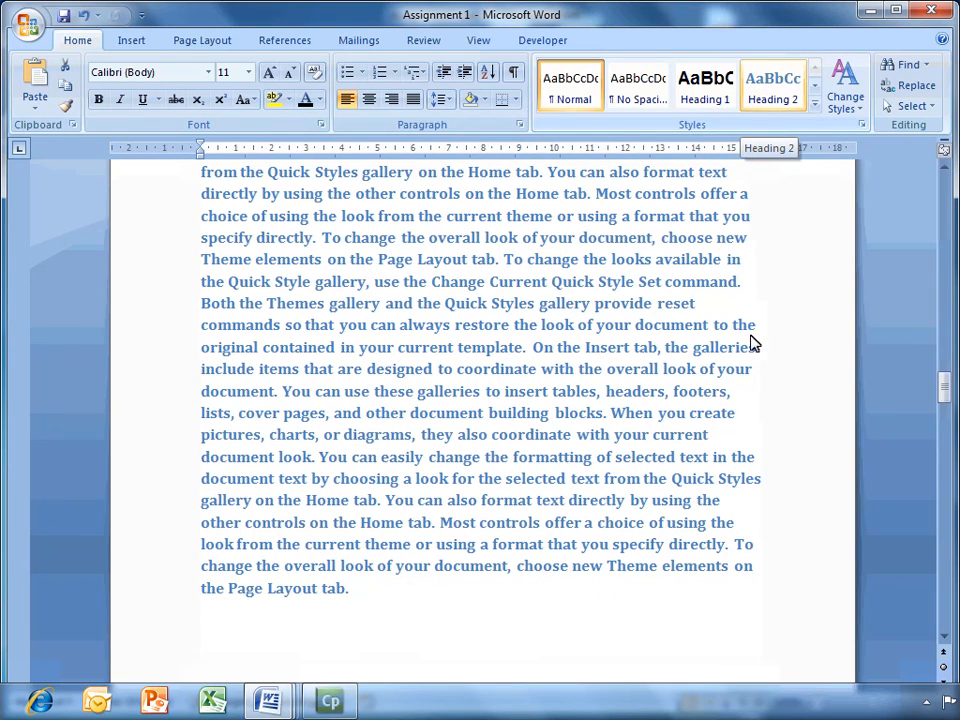
- Set the Heading 2 style's font to Arial at 14 pt
right_click(772, 85)
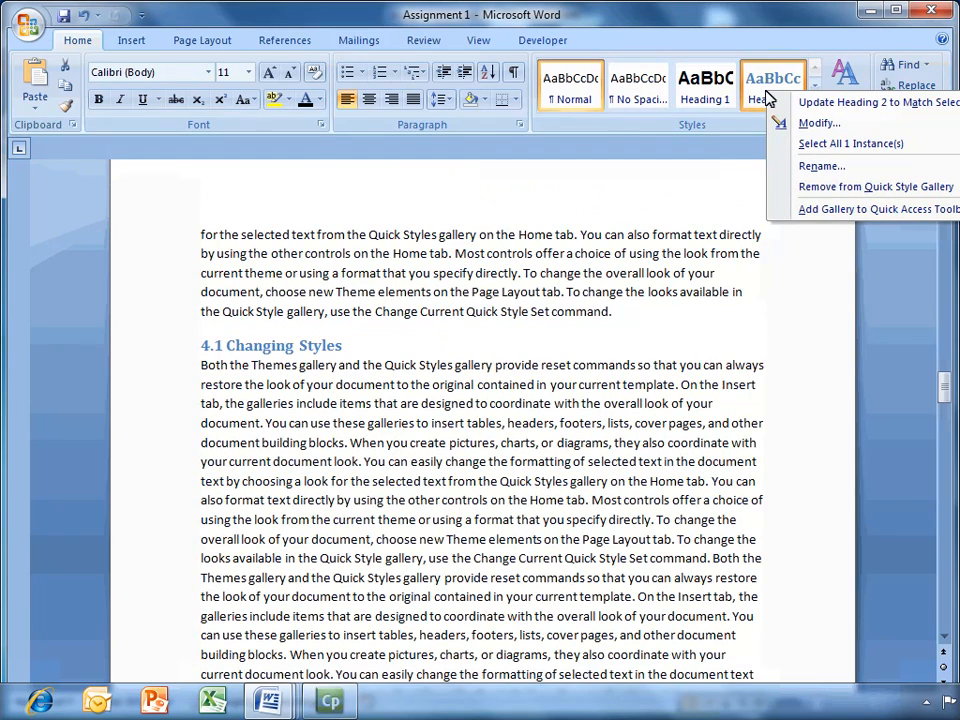
mouse_move(818, 122)
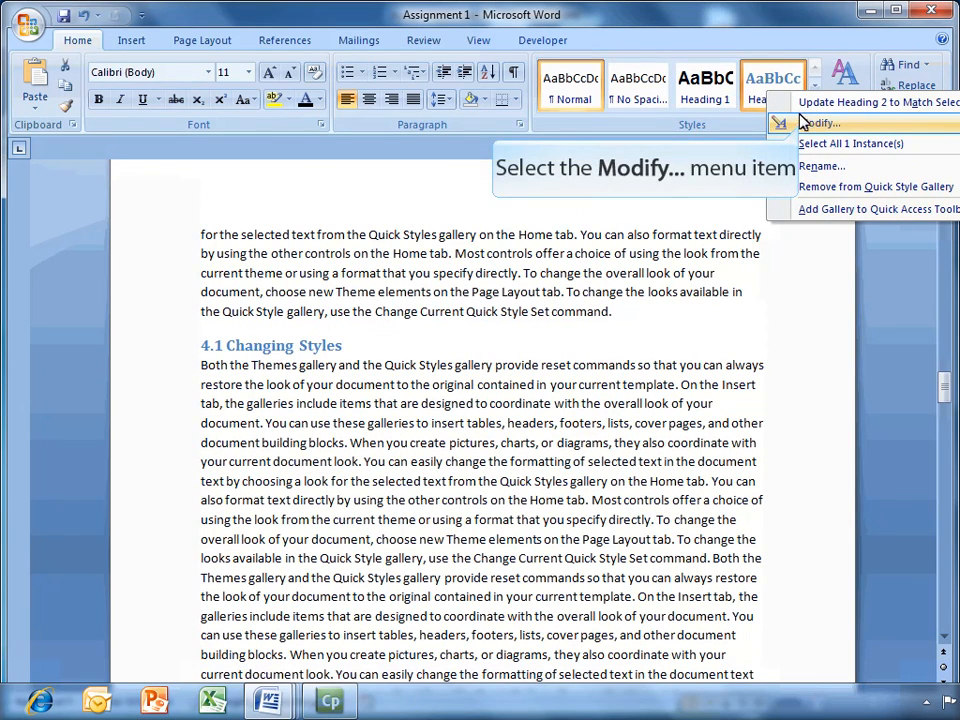
click(819, 122)
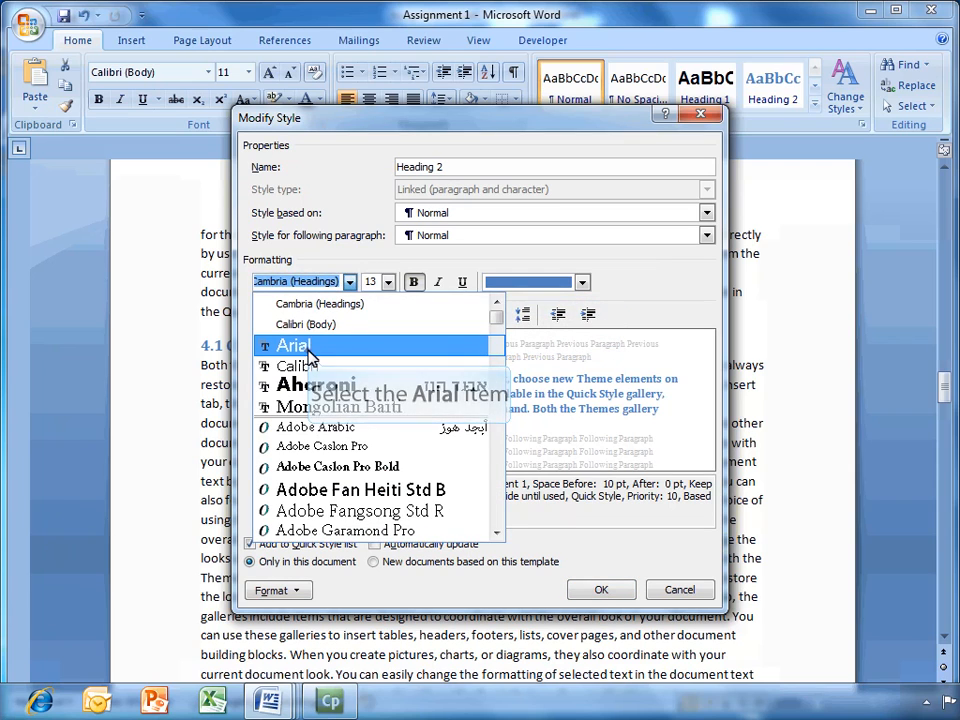
click(294, 345)
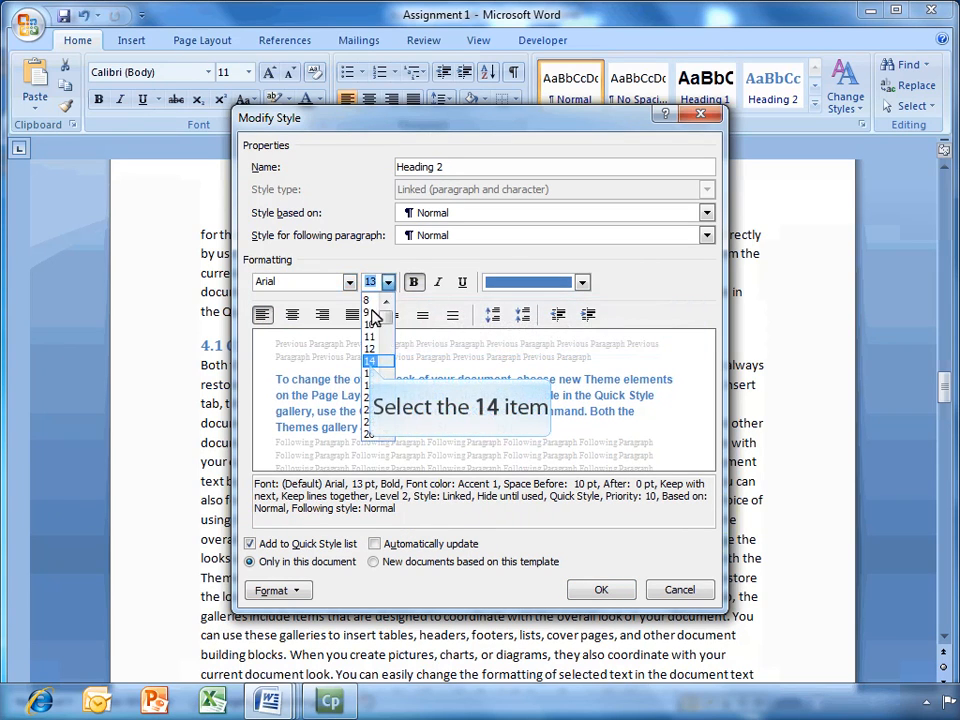
click(369, 361)
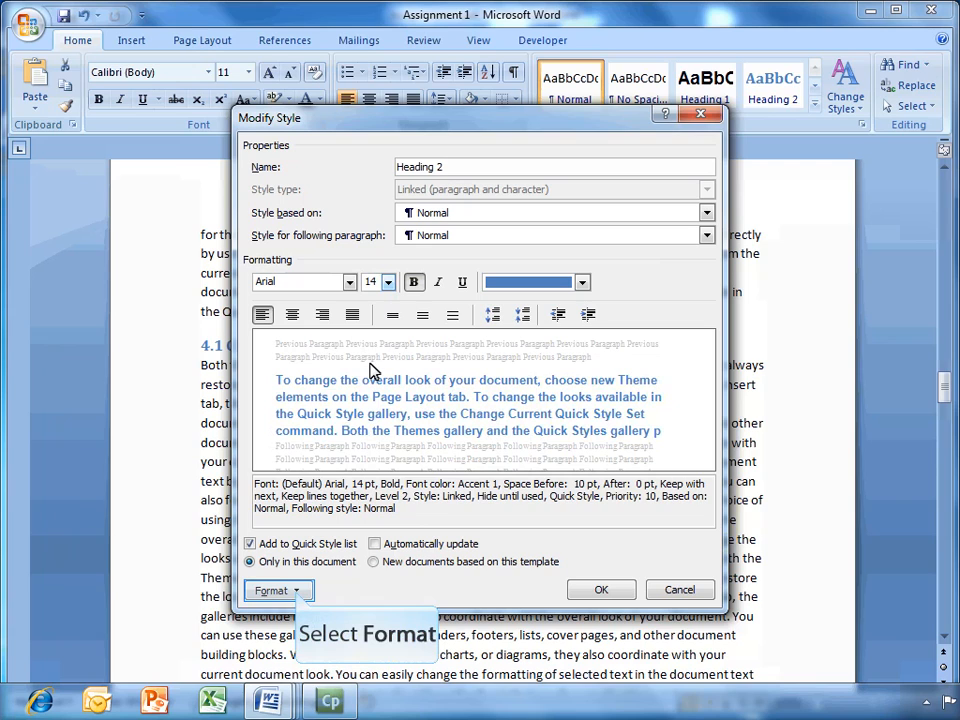
mouse_move(315, 430)
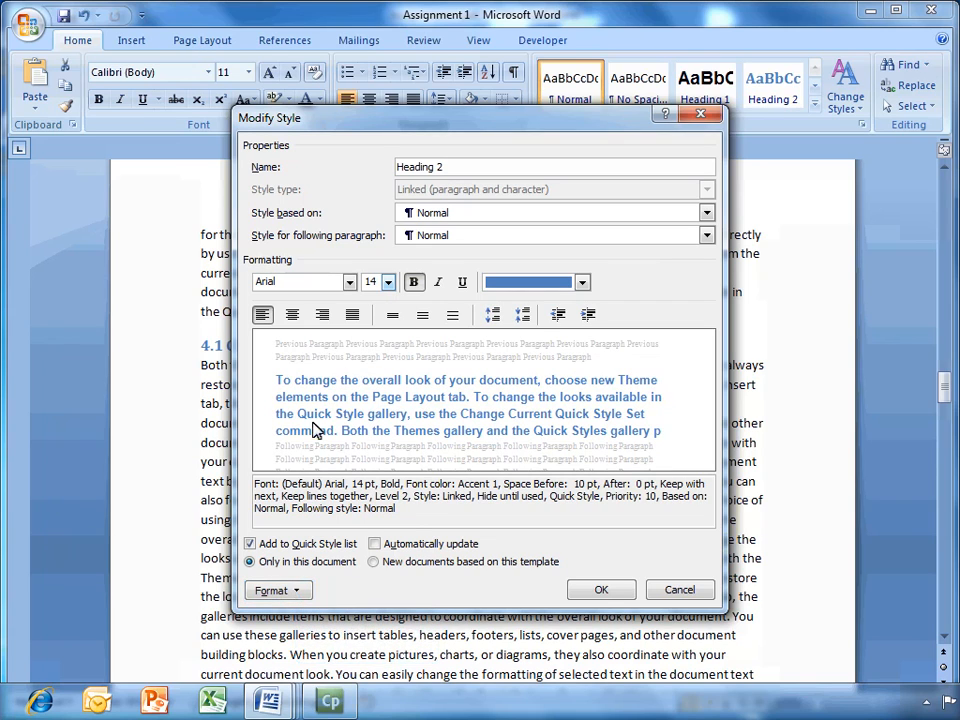
- Give Heading 2 1.5 line spacing and automatic black colour, and confirm the style
click(272, 590)
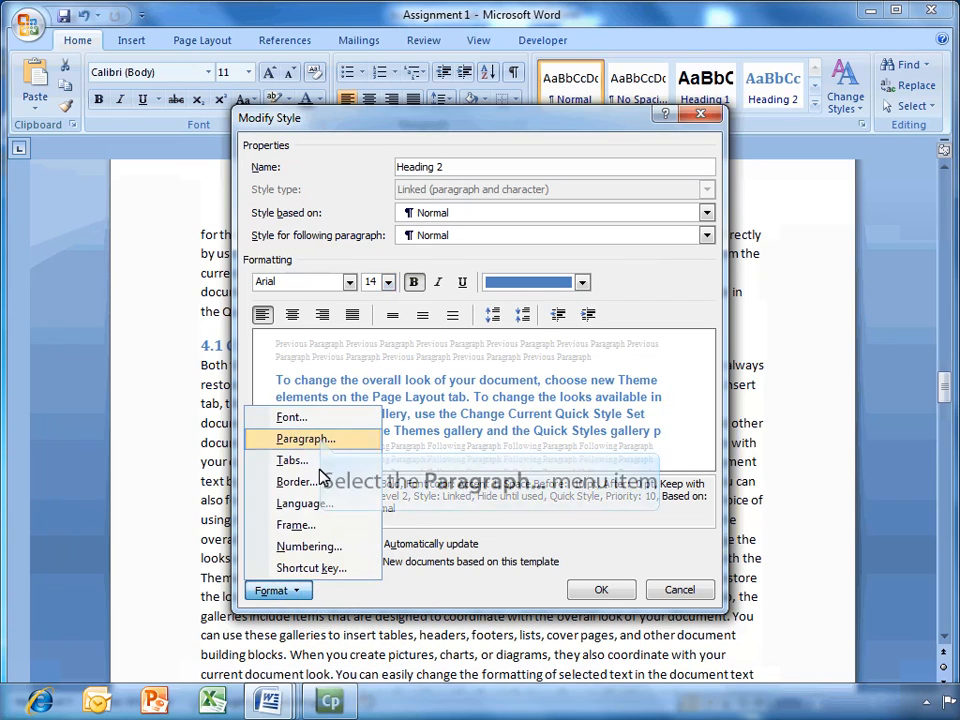
click(304, 438)
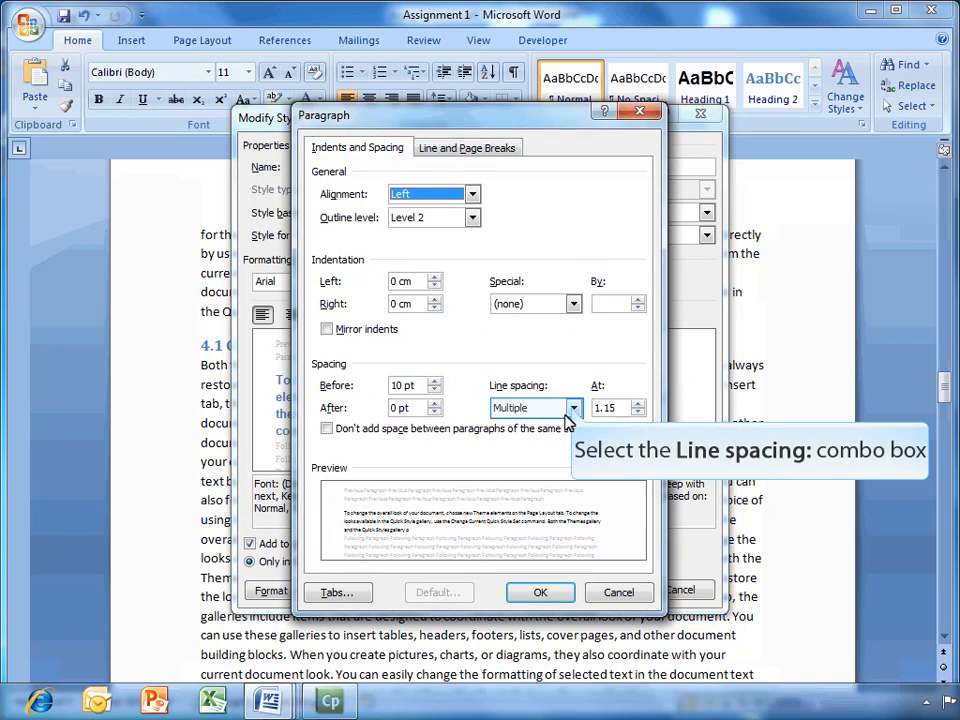
click(573, 407)
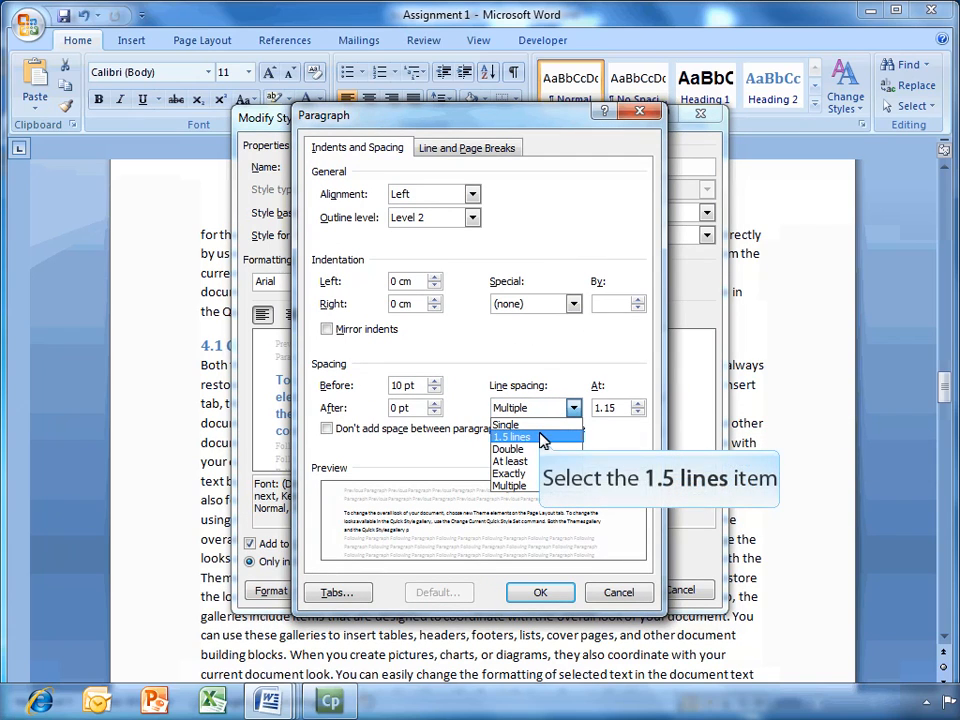
click(512, 437)
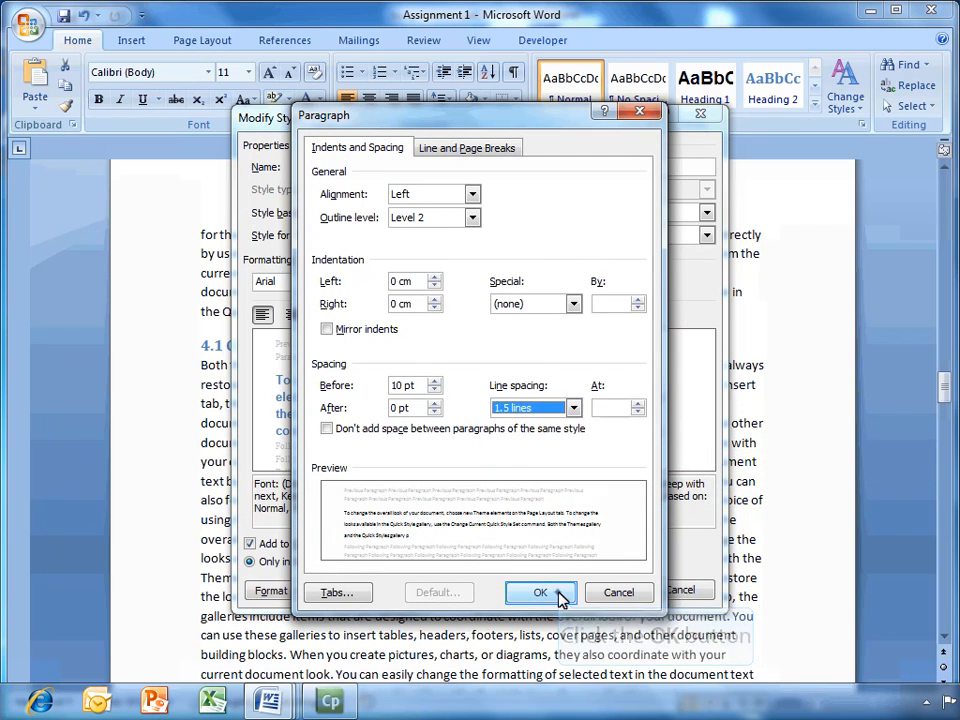
click(540, 592)
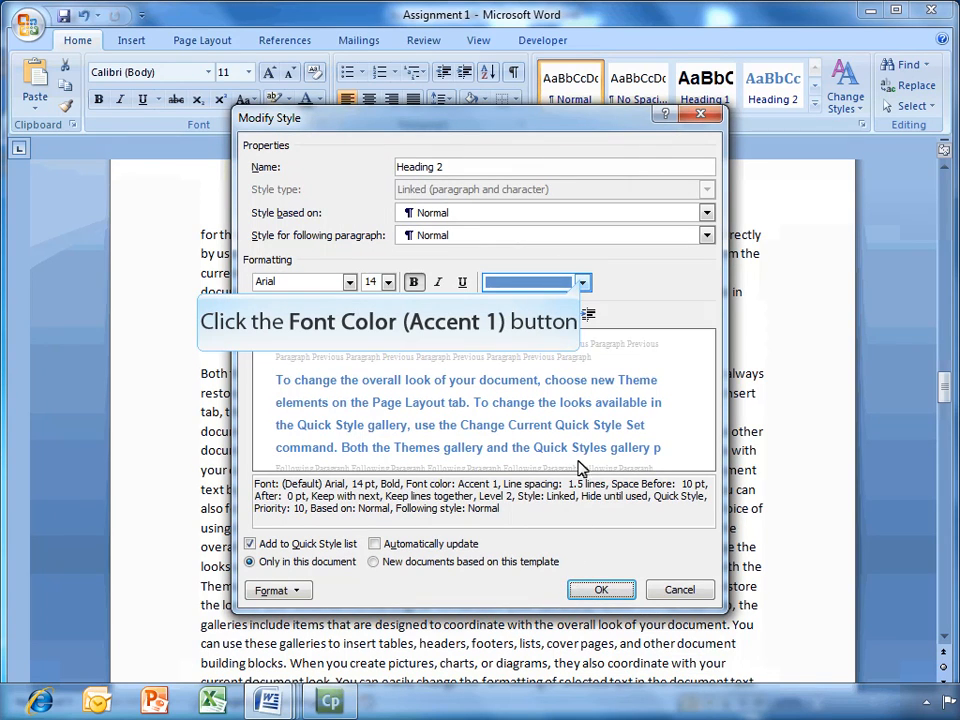
click(582, 281)
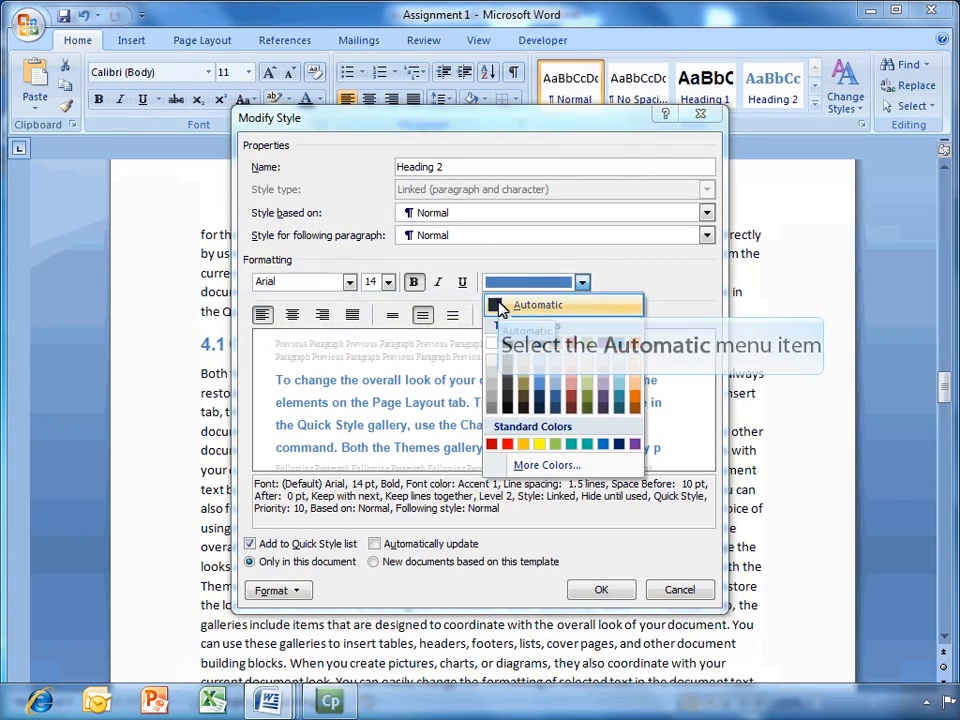
click(538, 305)
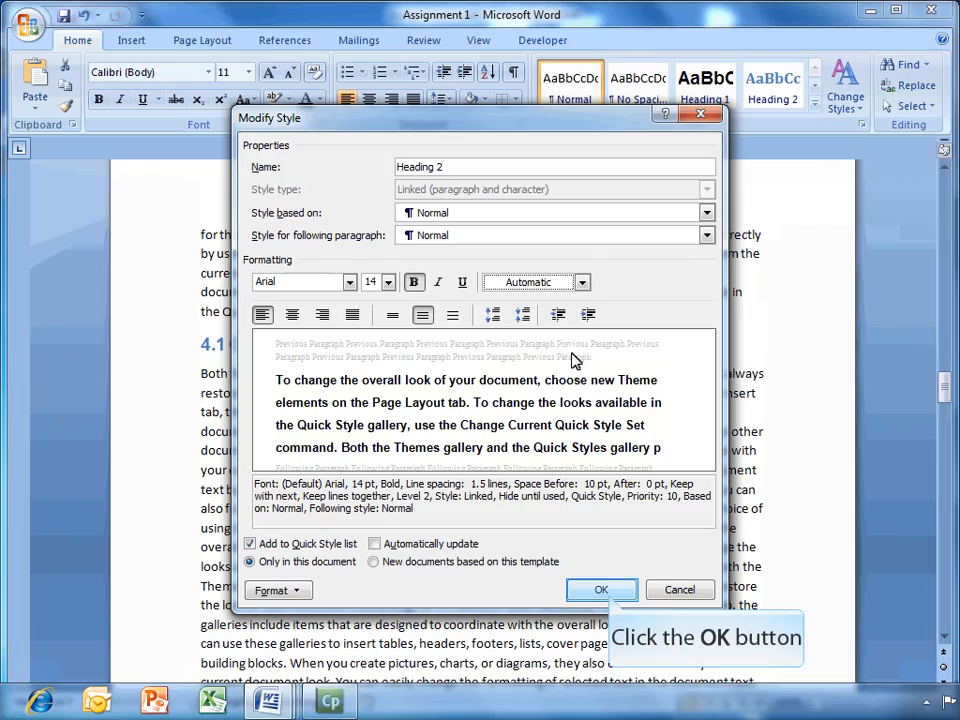
click(601, 589)
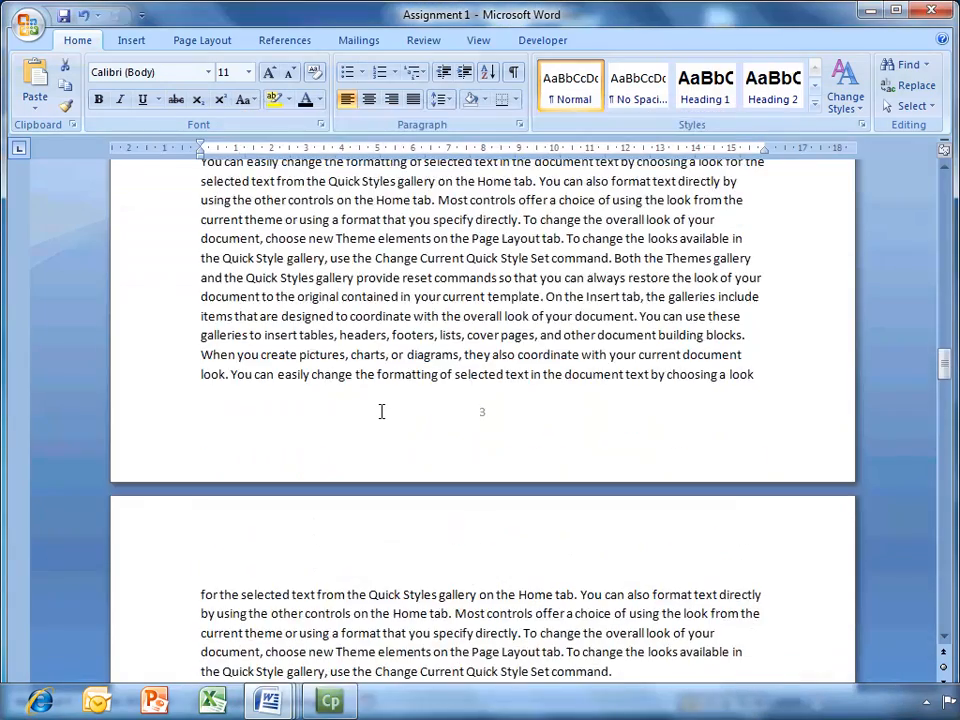
scroll(down, 3)
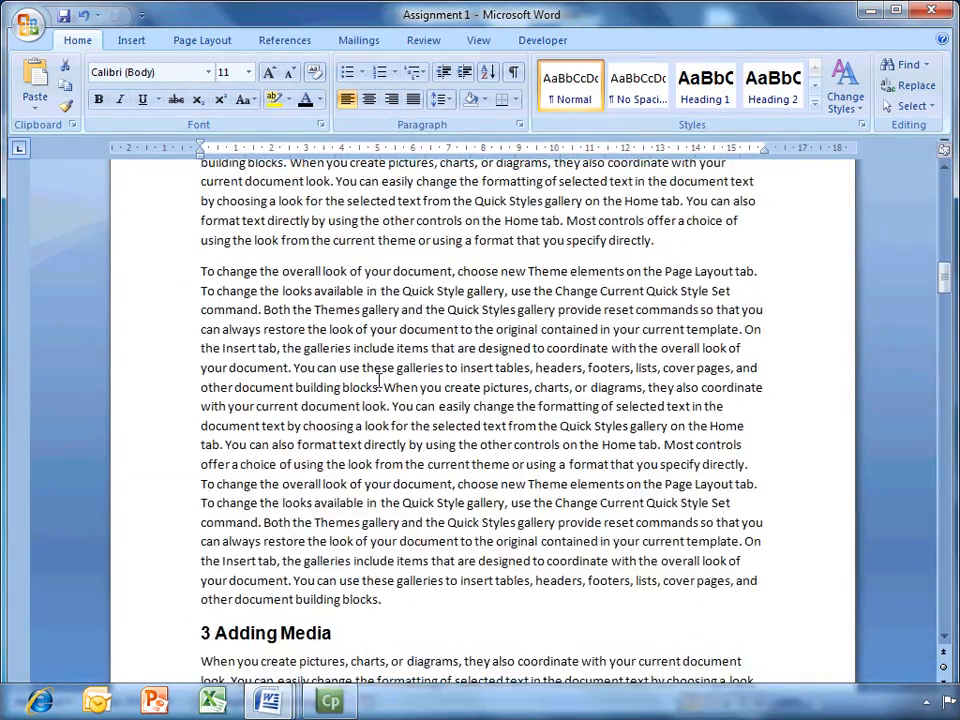
scroll(up, 3)
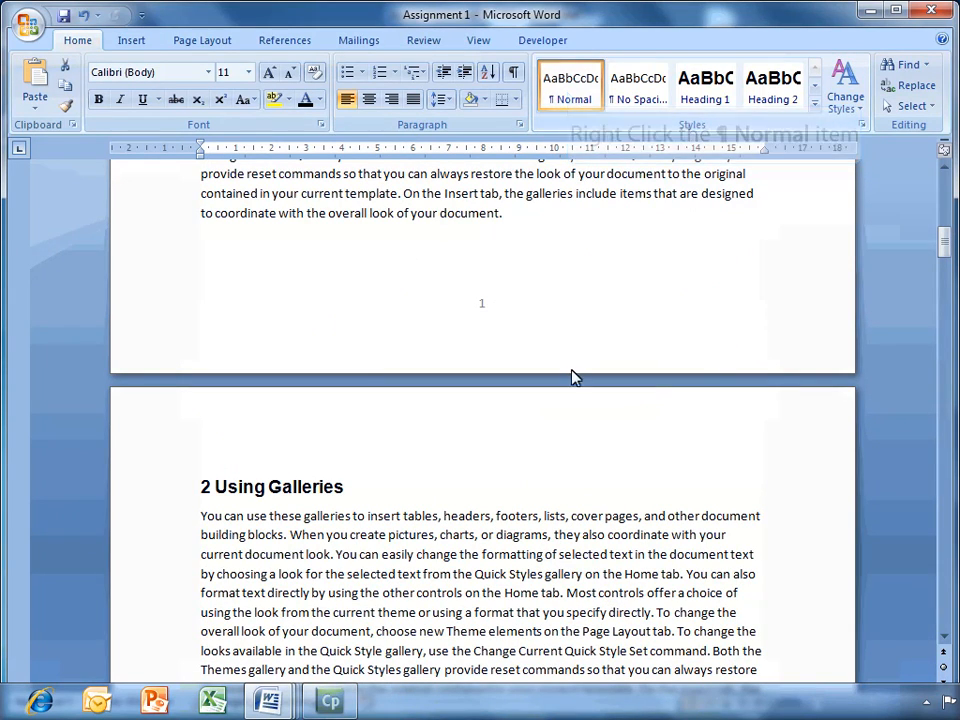
- Redefine Normal as Arial, automatic black, with 1.5 line spacing
right_click(570, 87)
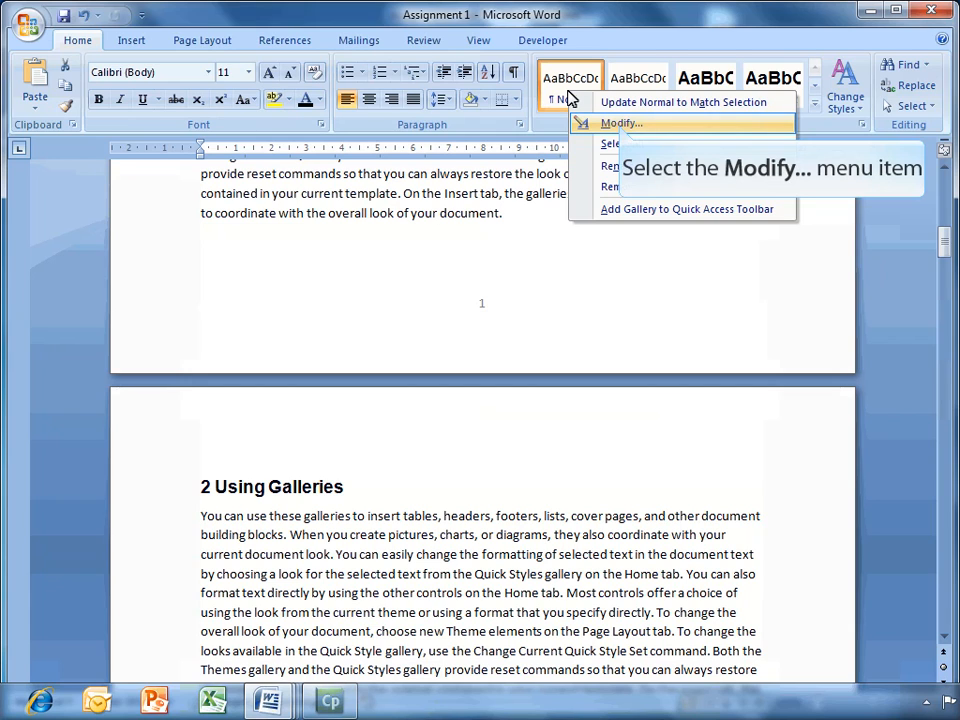
mouse_move(620, 122)
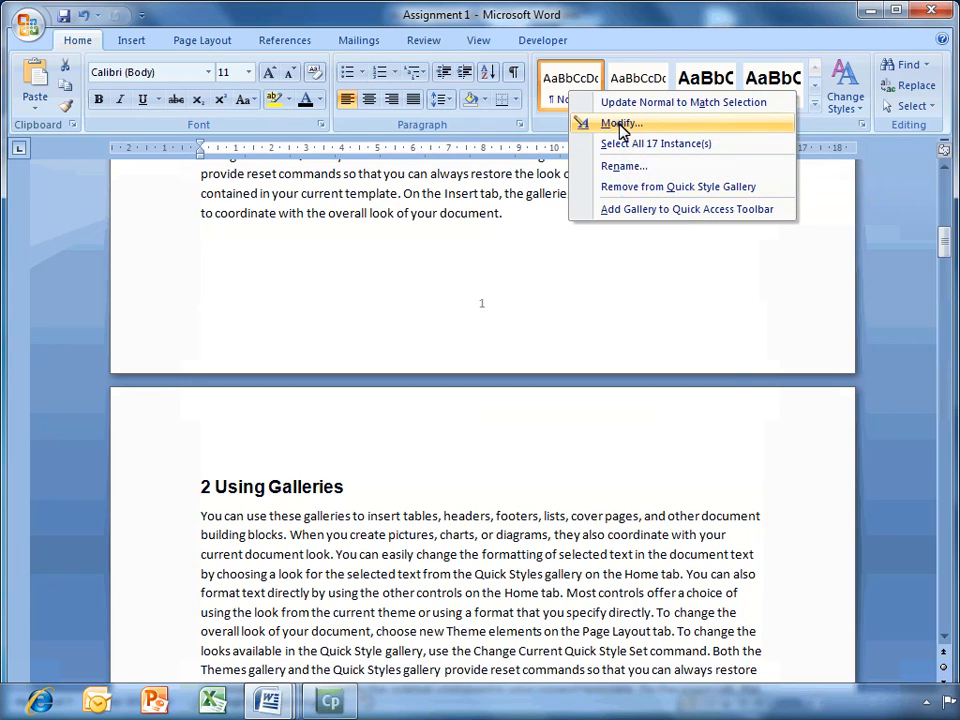
click(620, 122)
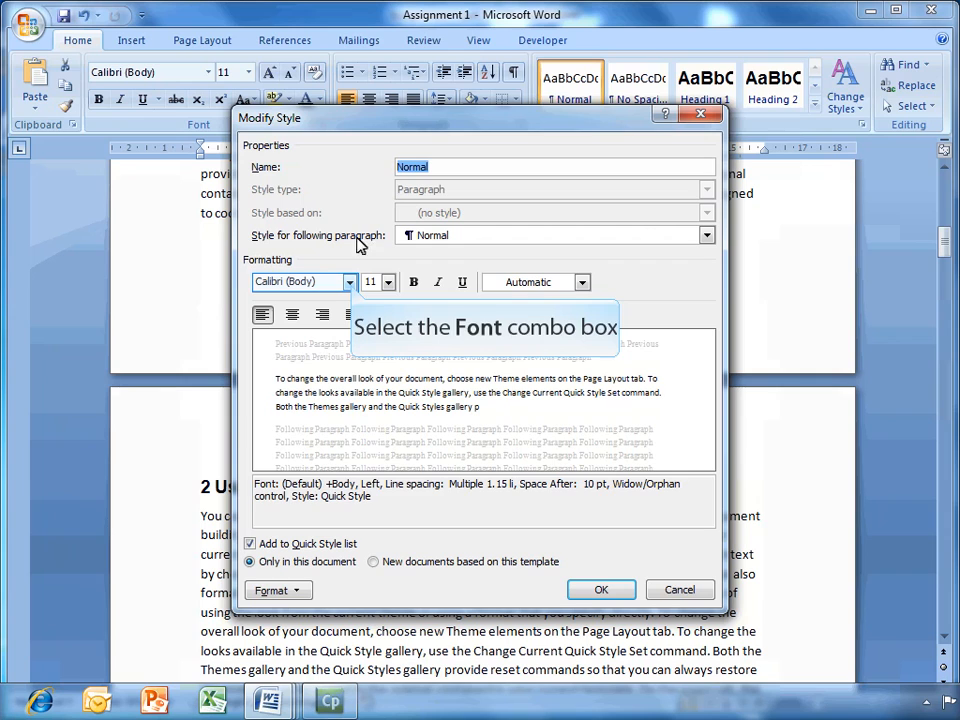
click(300, 281)
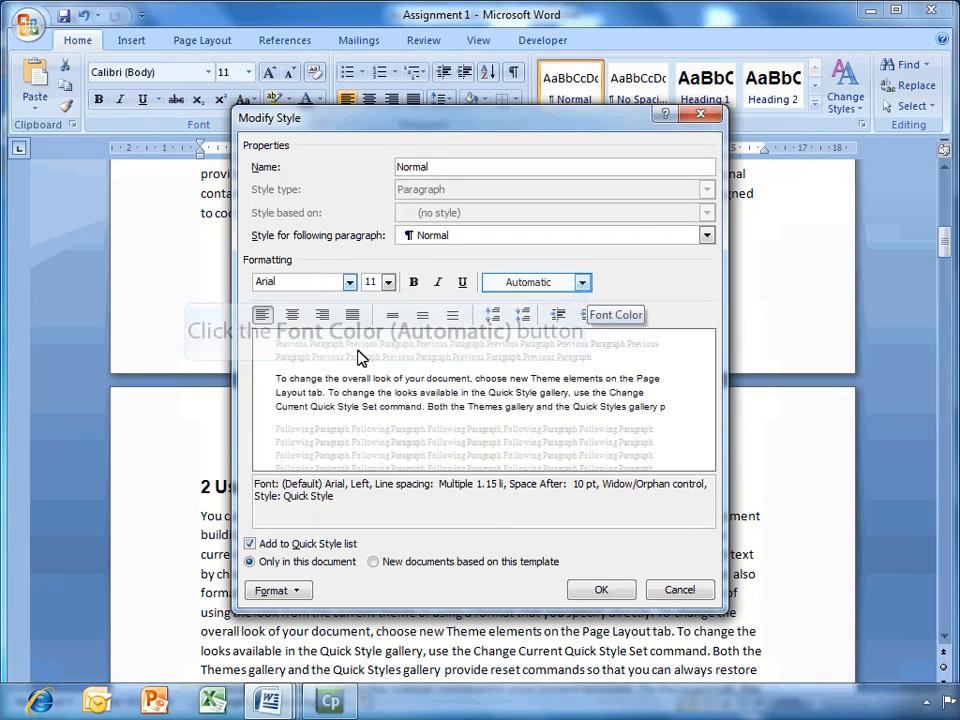
click(583, 281)
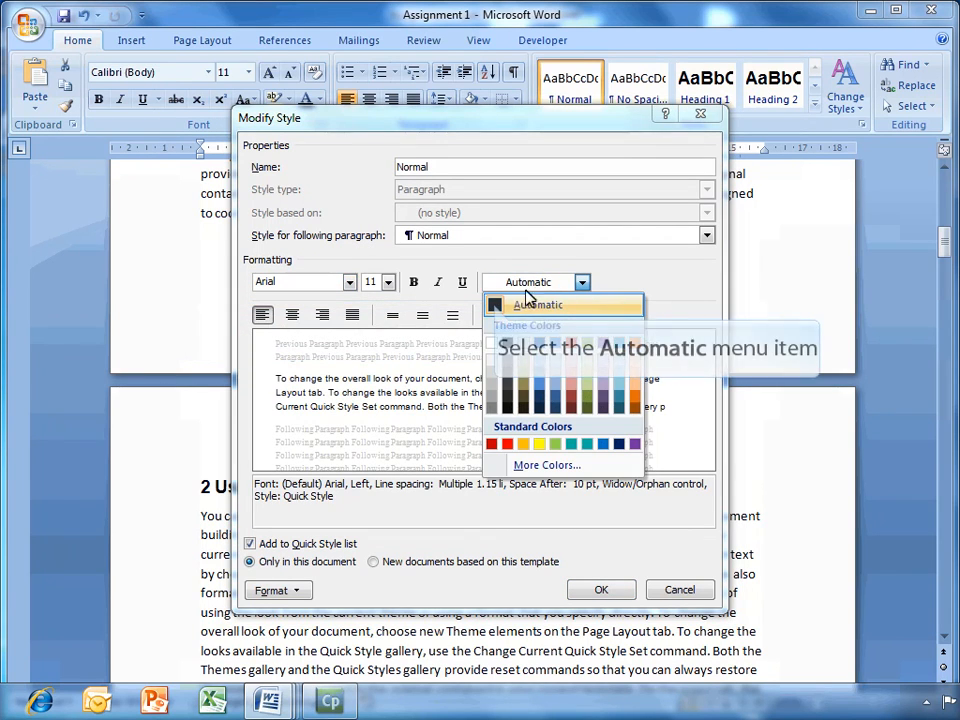
click(537, 305)
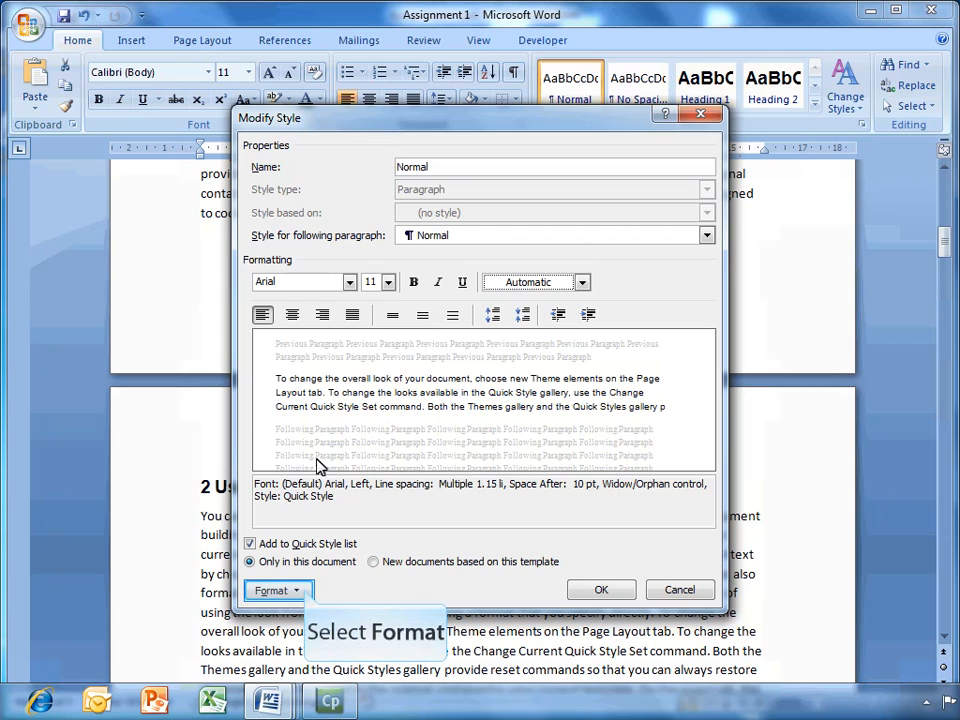
click(273, 590)
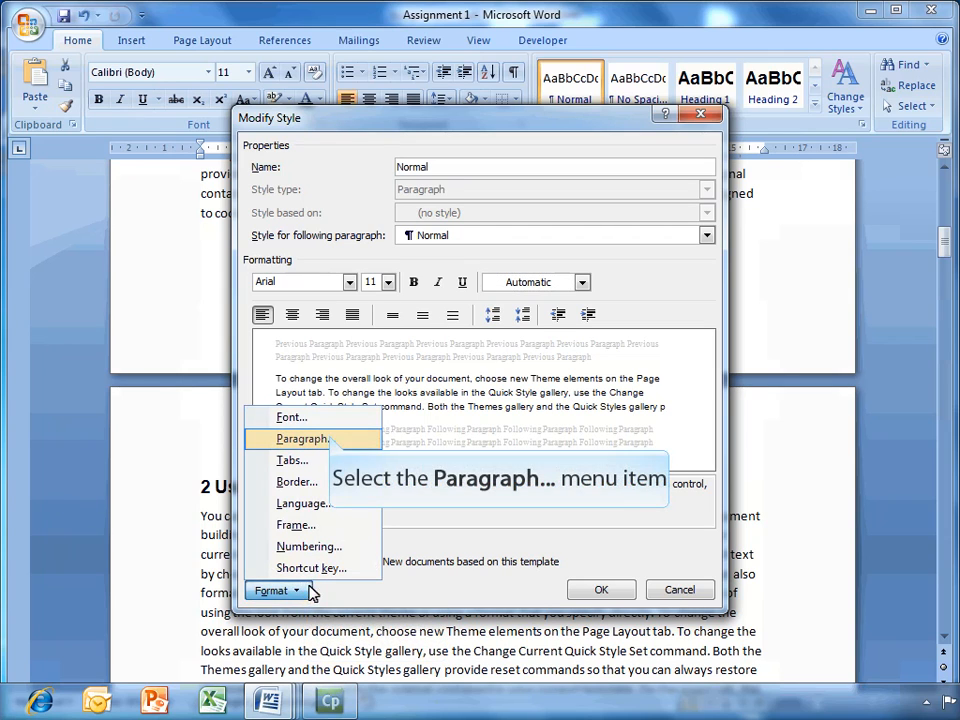
click(303, 438)
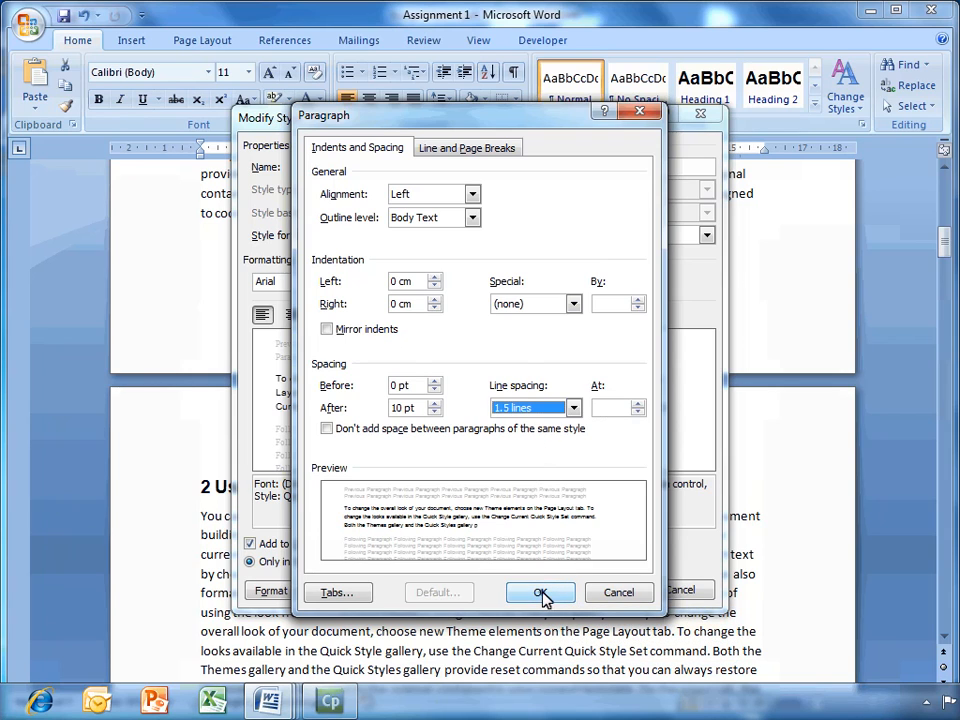
click(540, 592)
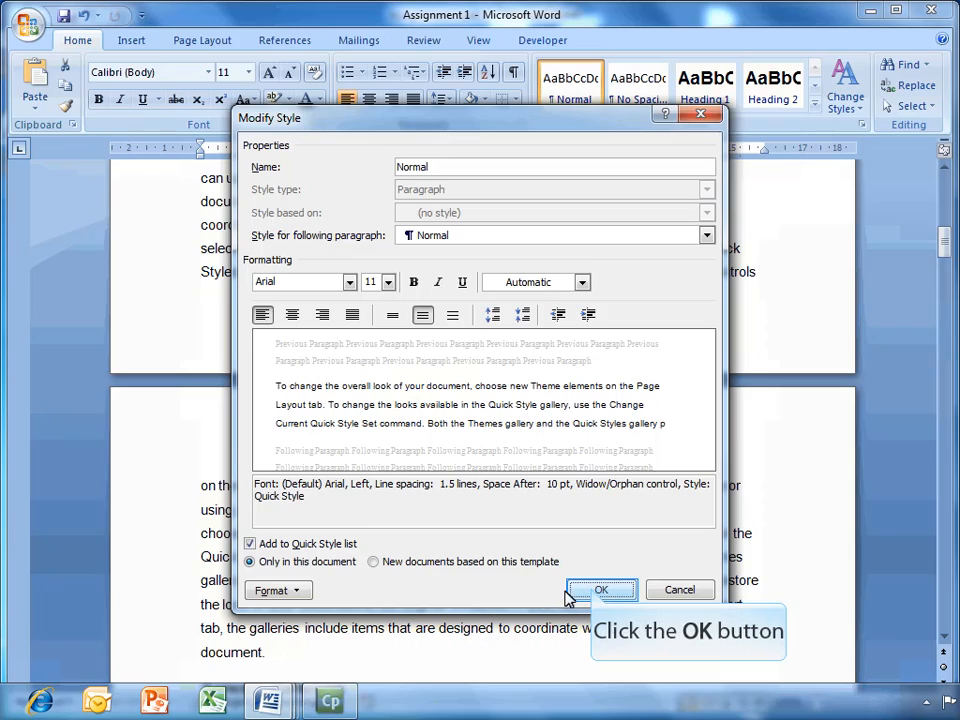
click(601, 589)
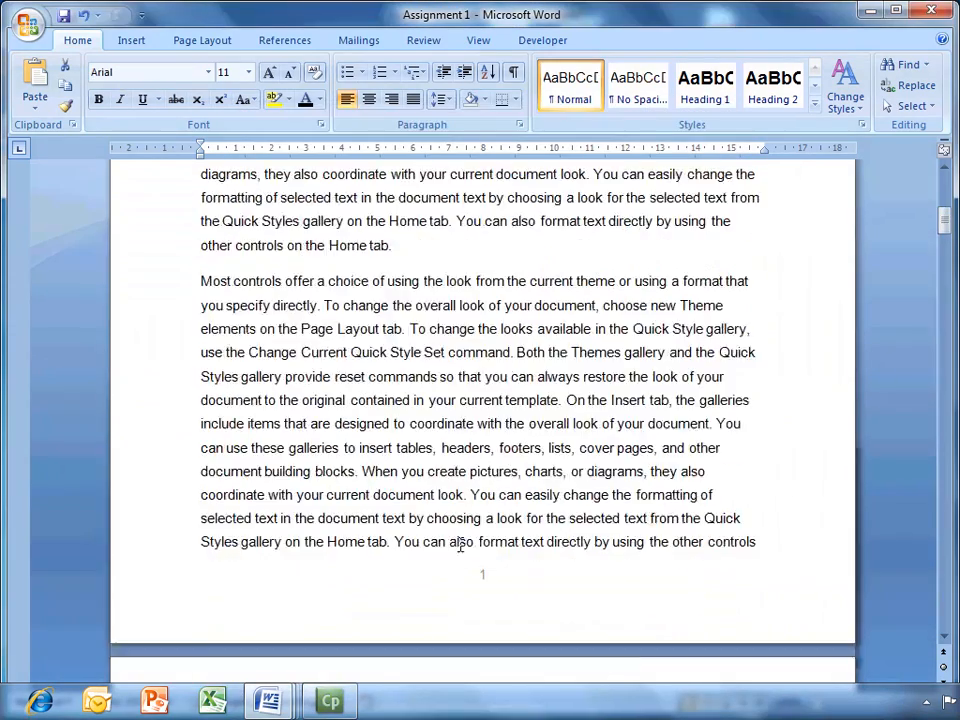
scroll(up, 3)
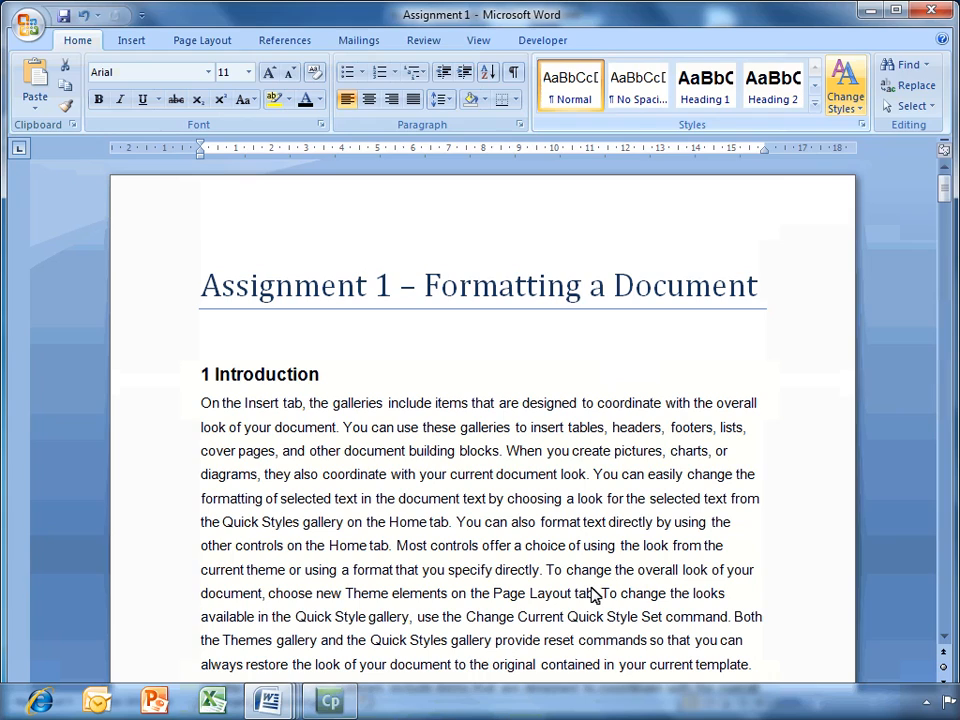
mouse_move(845, 85)
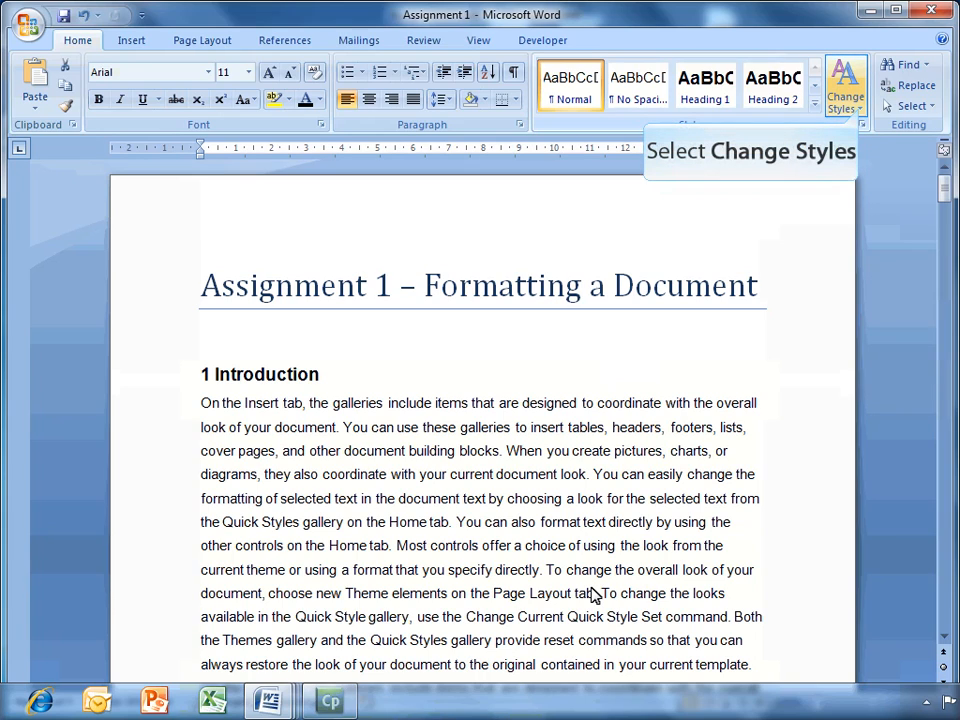
mouse_move(826, 408)
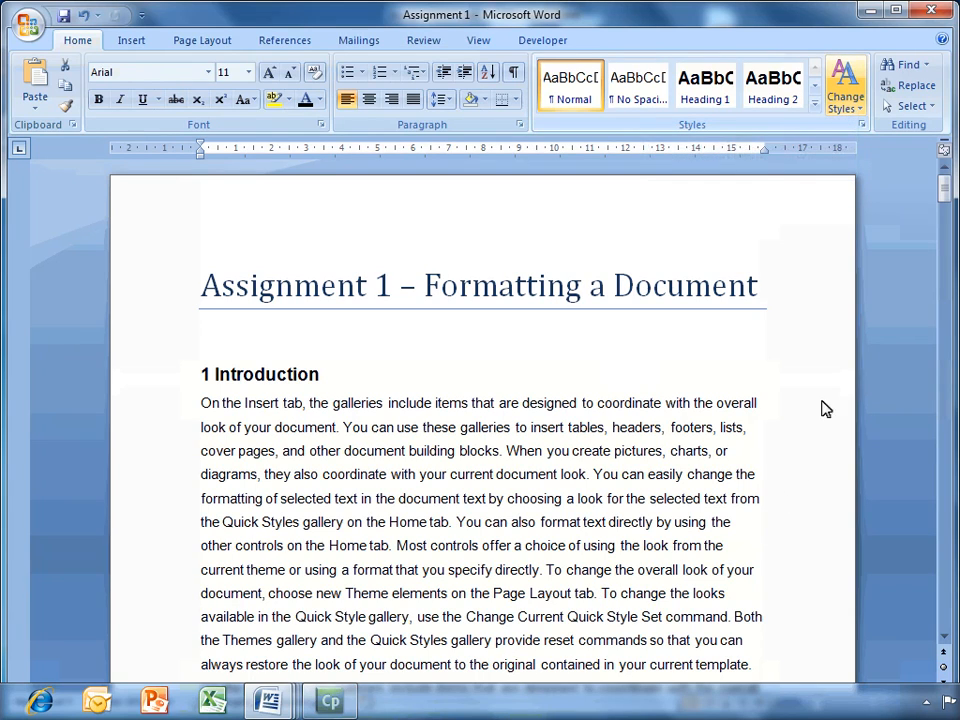
- Save the modified Heading 1, Heading 2 and Normal styles as a Quick Style Set from Change Styles
click(845, 85)
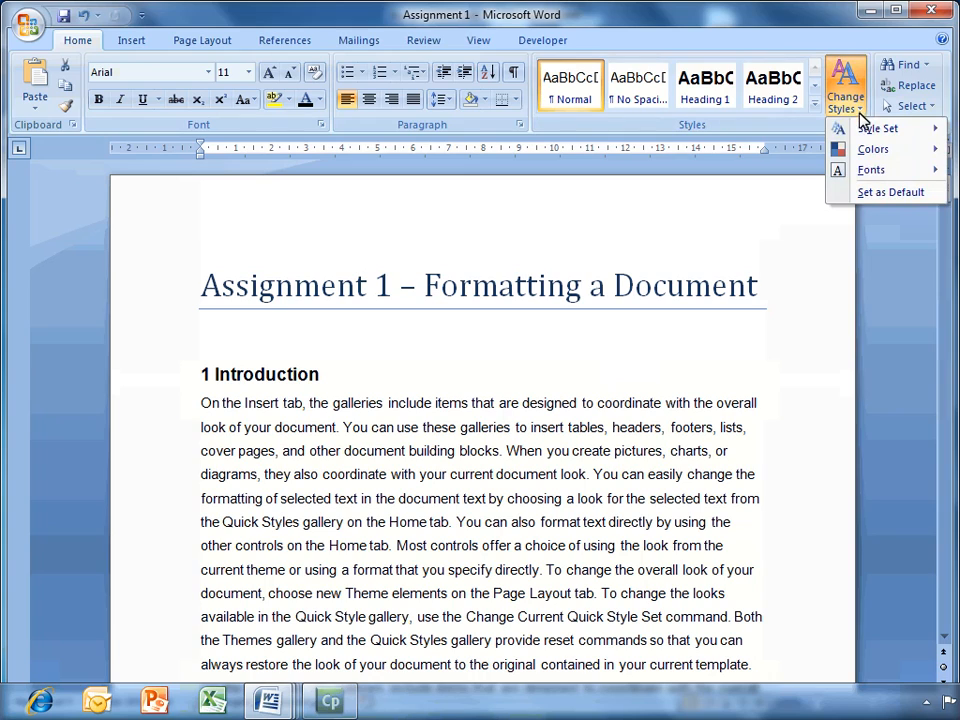
click(877, 128)
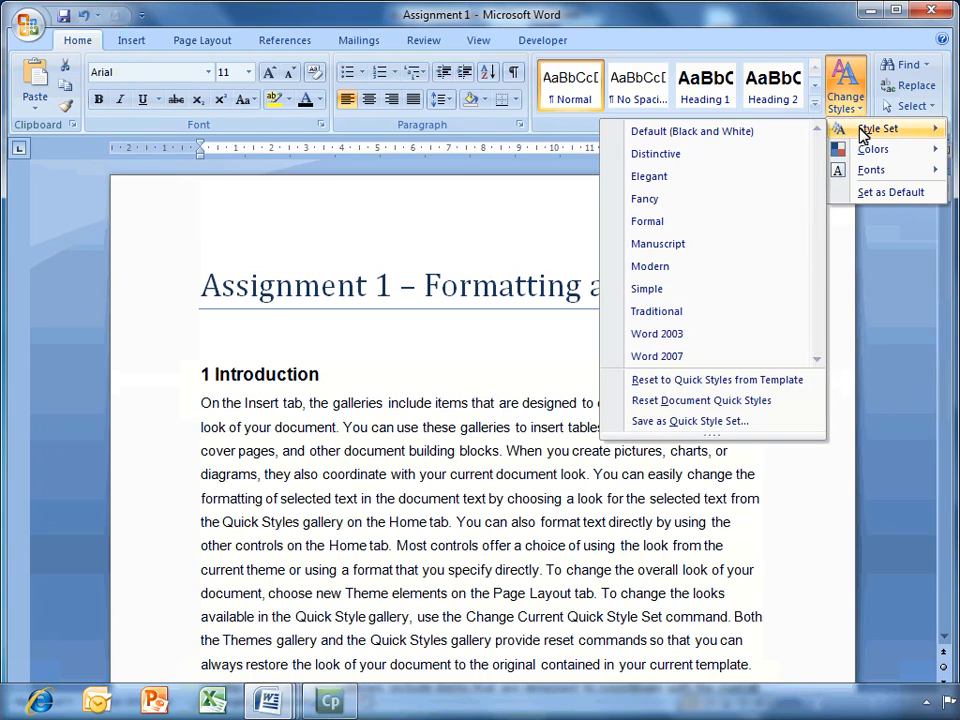
mouse_move(689, 421)
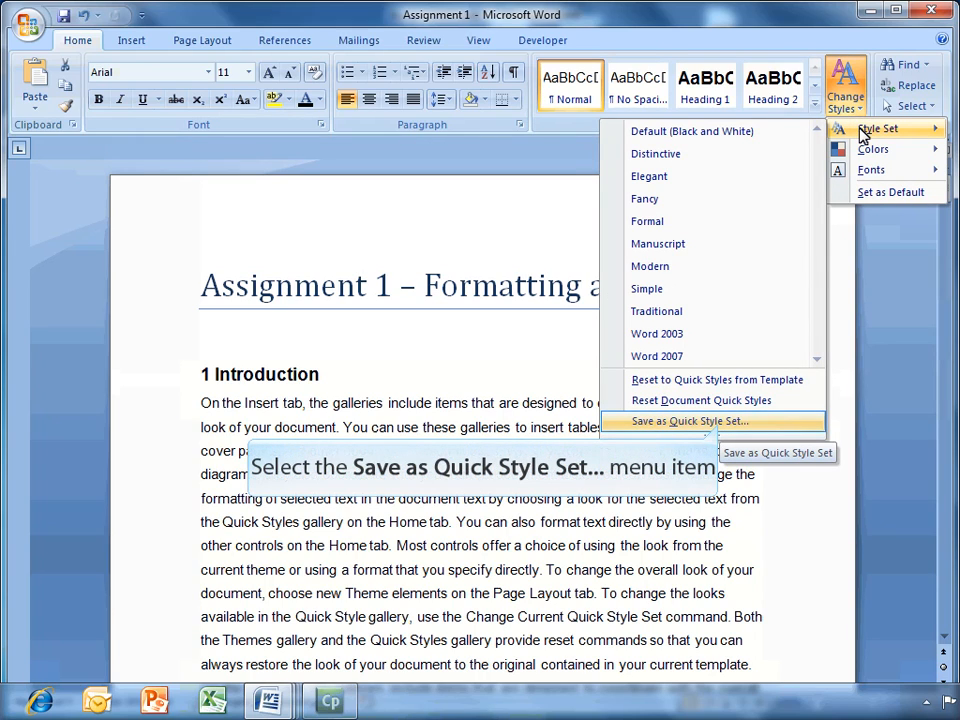
mouse_move(738, 256)
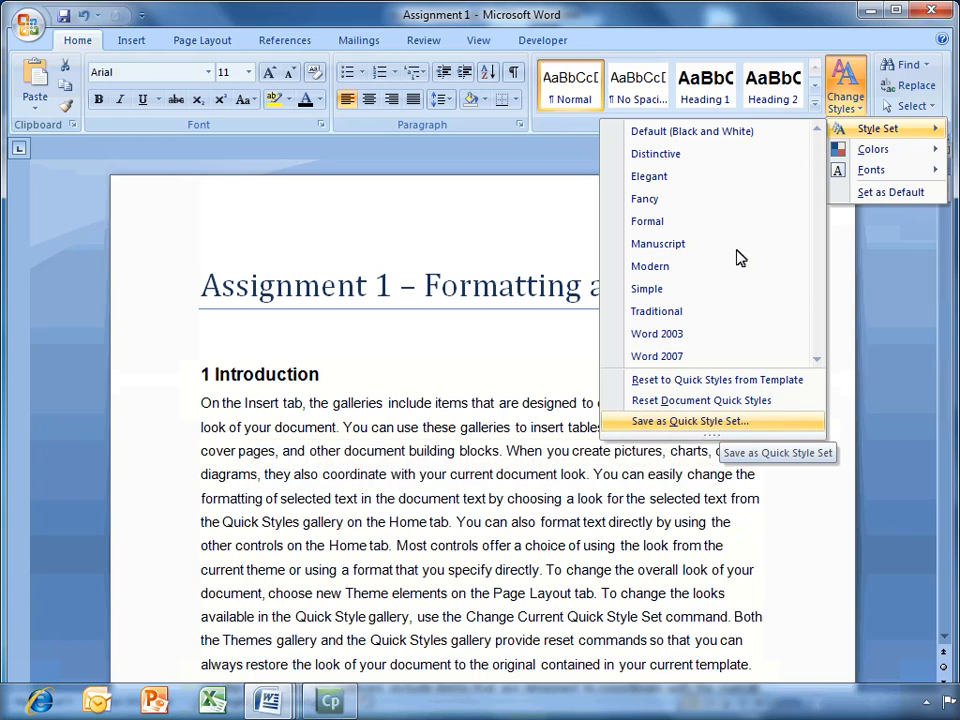
click(690, 420)
text(Garry)
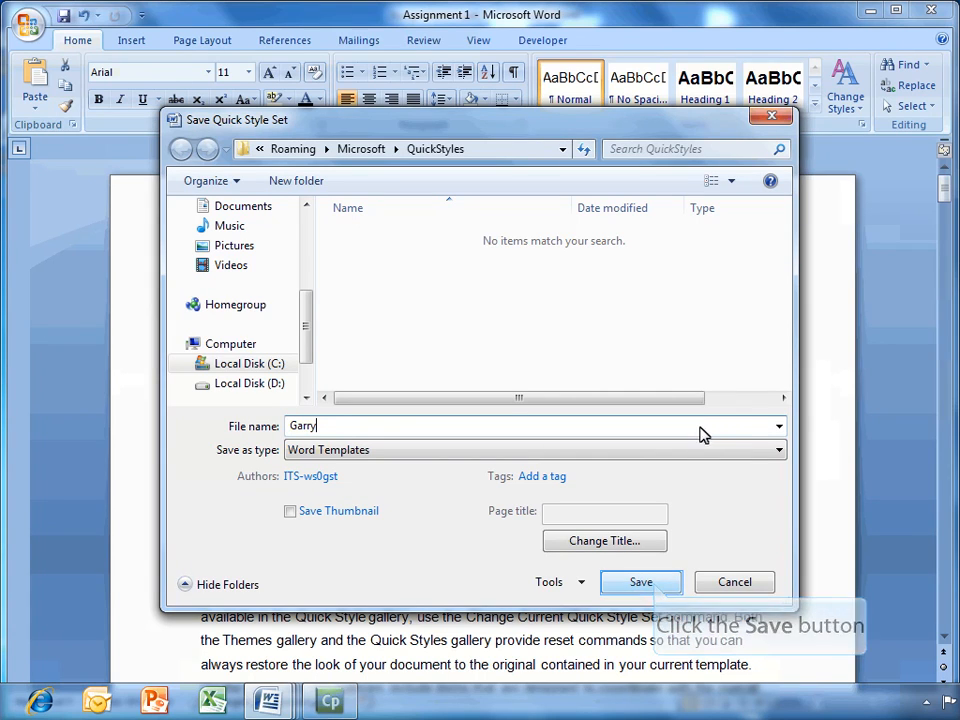
click(641, 582)
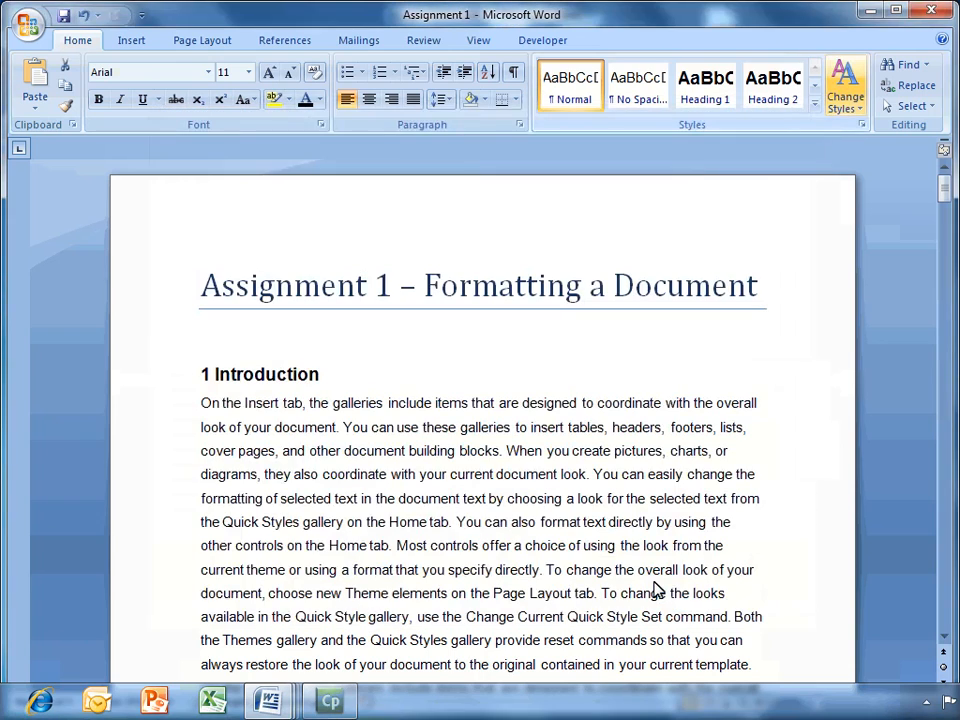
mouse_move(845, 85)
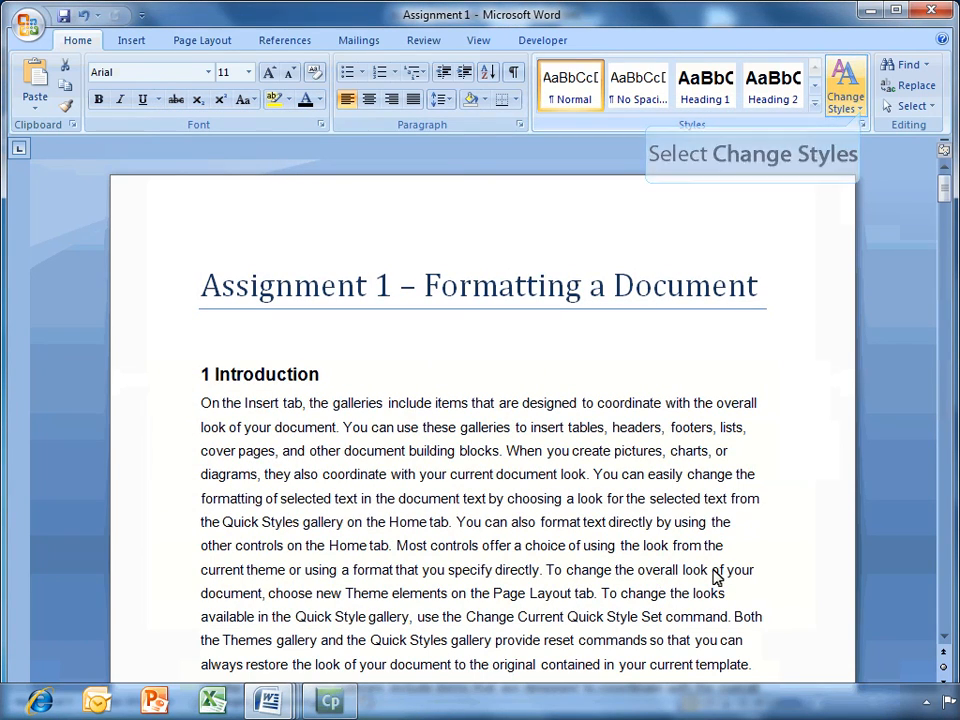
- Revisit the Change Styles style sets, then bring up the References tab's table of contents tools
click(845, 85)
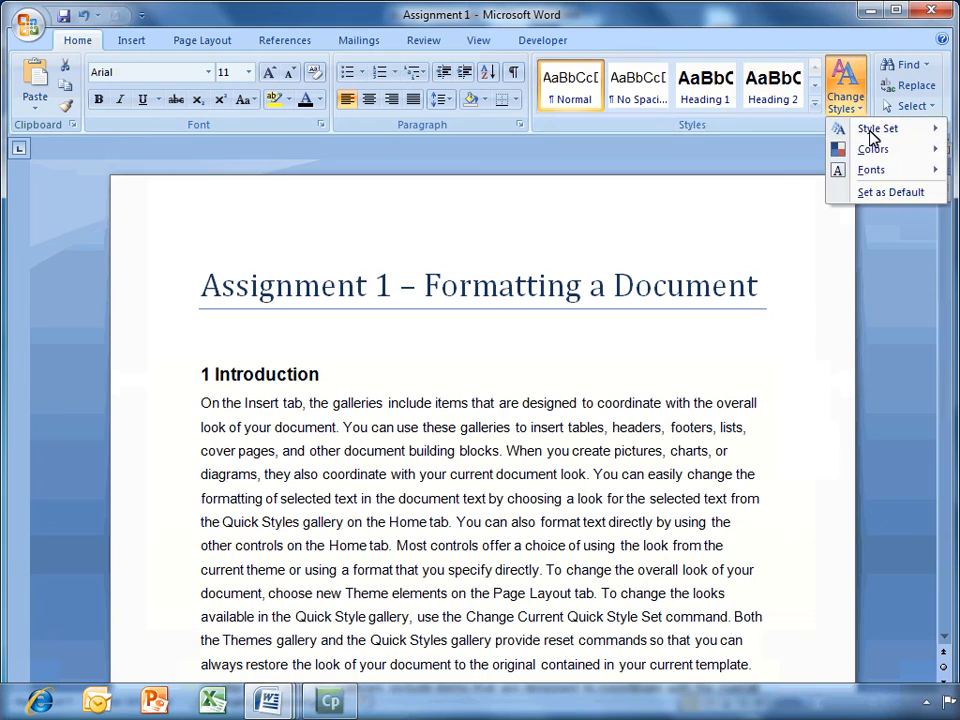
click(877, 128)
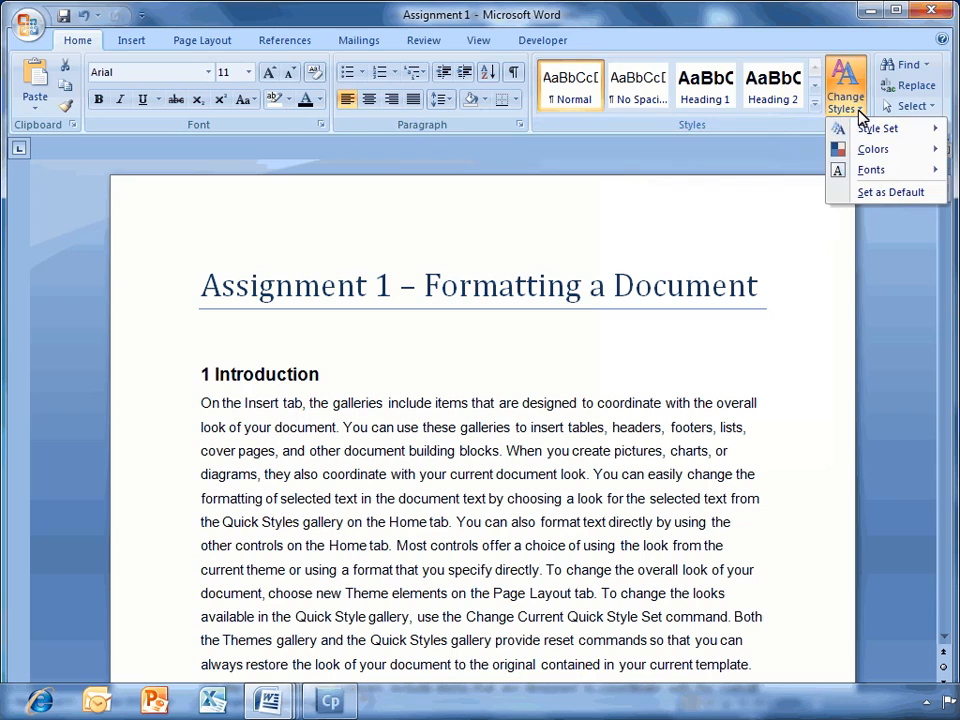
mouse_move(889, 191)
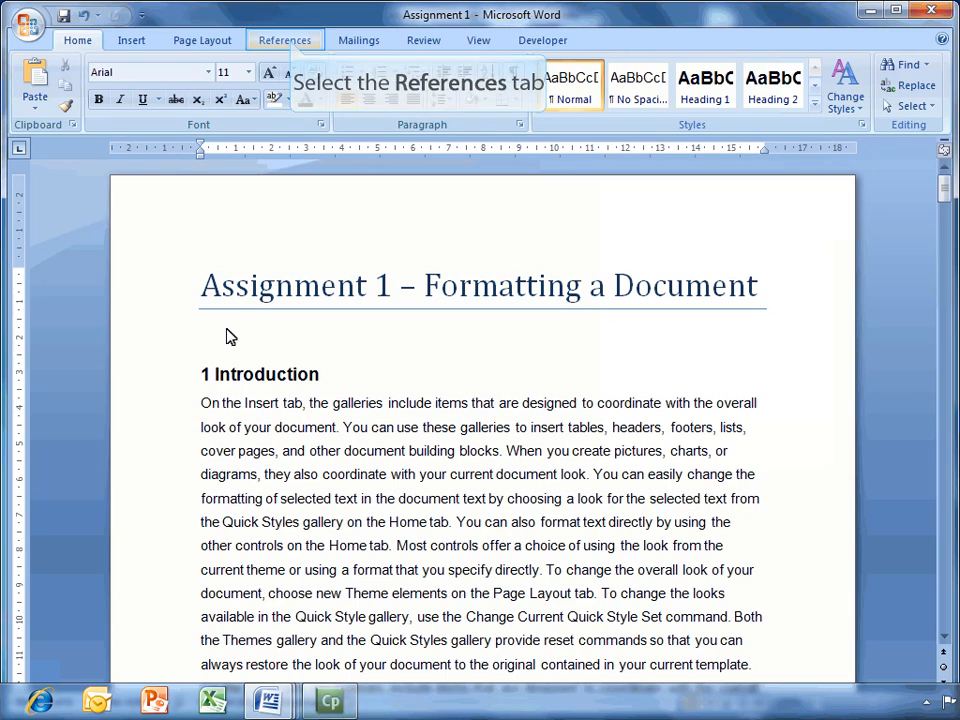
click(285, 40)
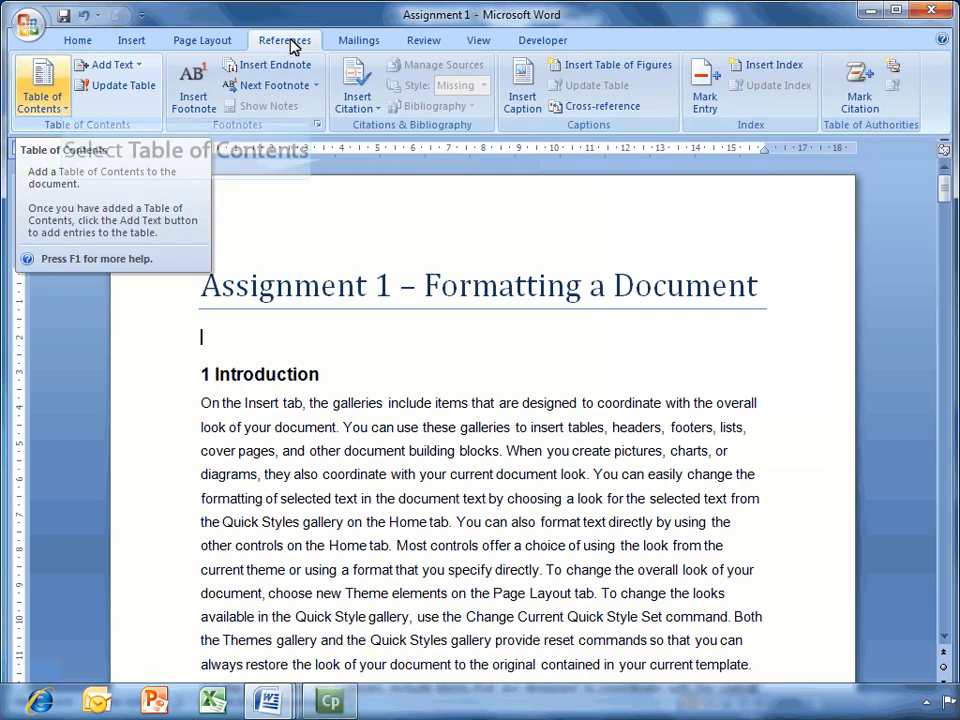